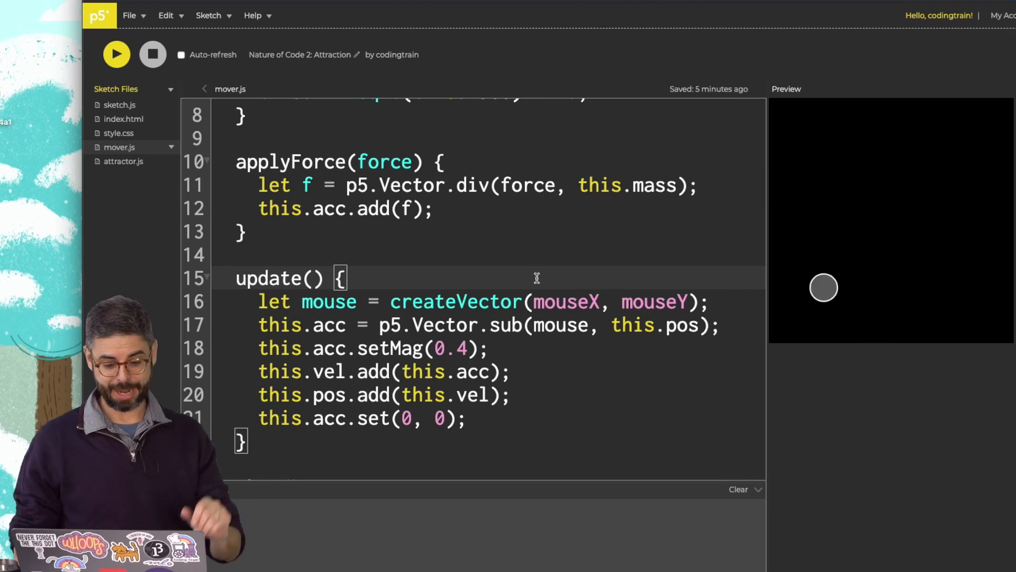
- Remove the mouse-following steering lines from Mover.update and return to sketch.js
drag(259, 302, 485, 348)
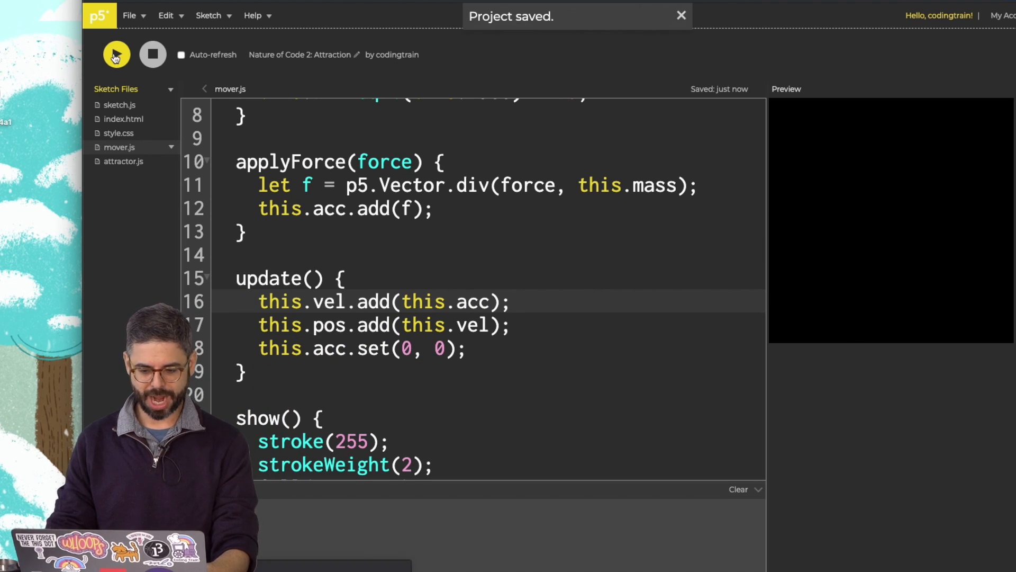
click(117, 54)
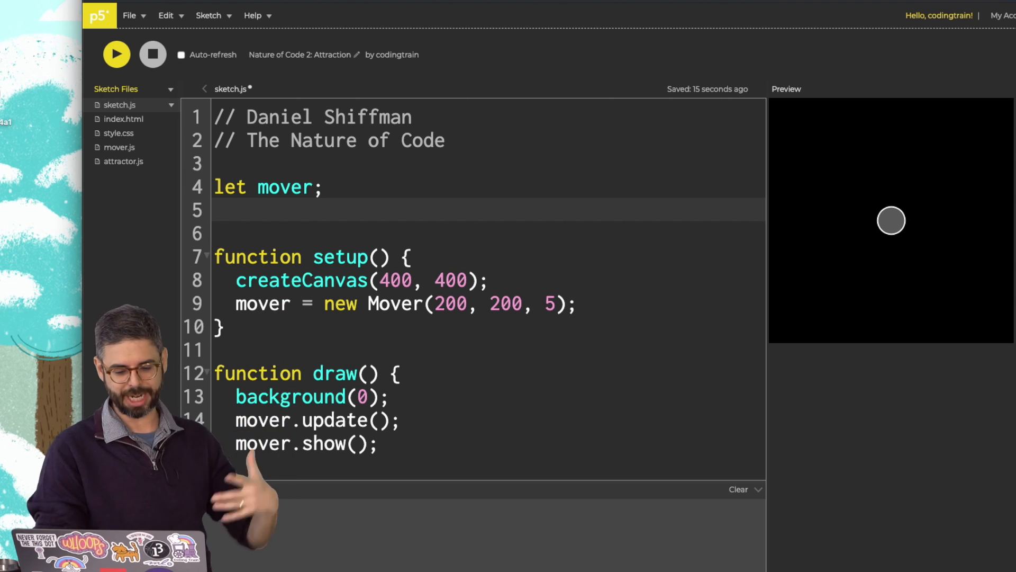
- Declare attractor as new Attractor(200, 200, 5) and call attractor.attract(mover) and attractor.show() in draw
text(let attractor;)
text(attractor = new A)
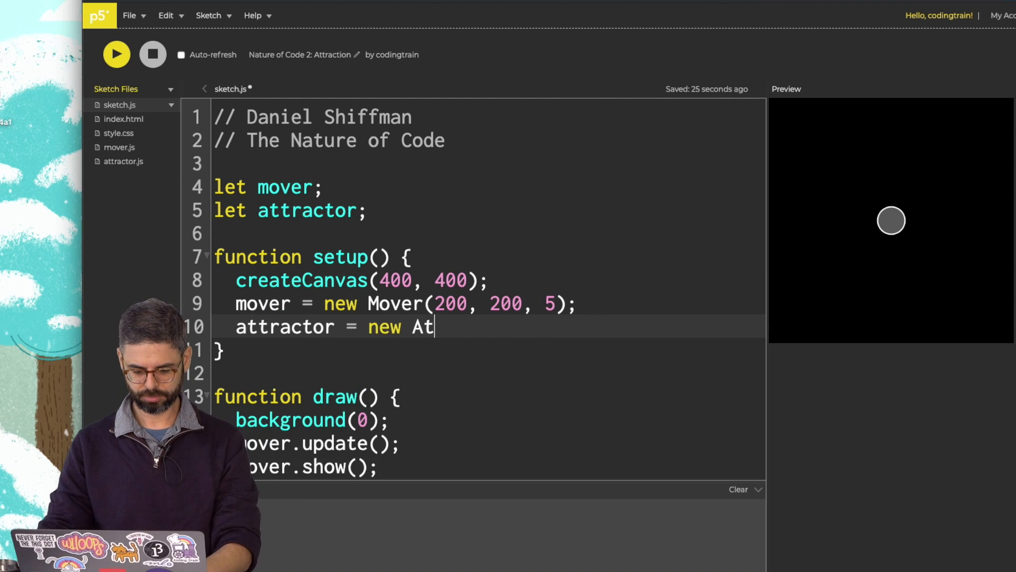
text(tractor(200, 200, 5);)
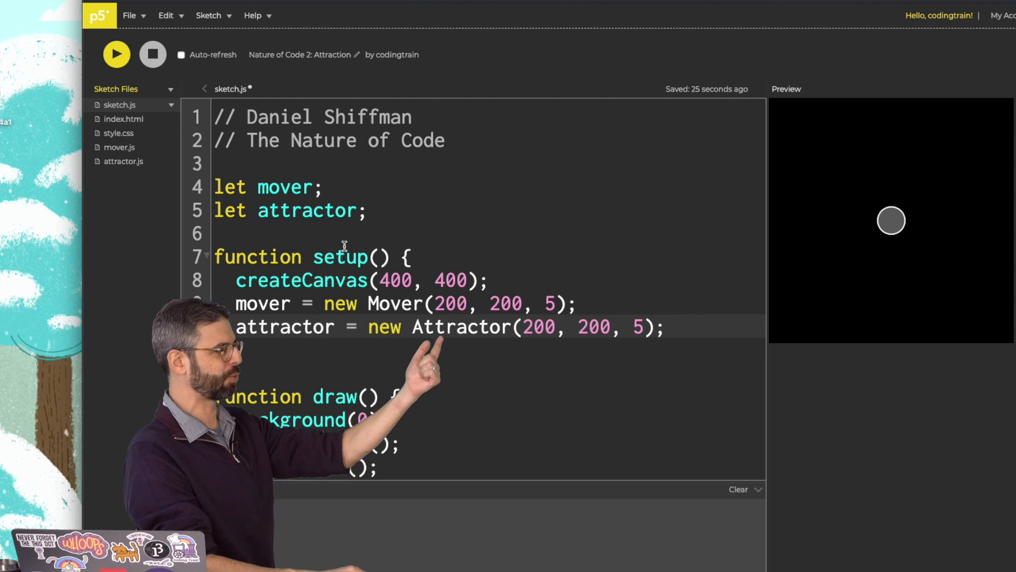
text(attractor.)
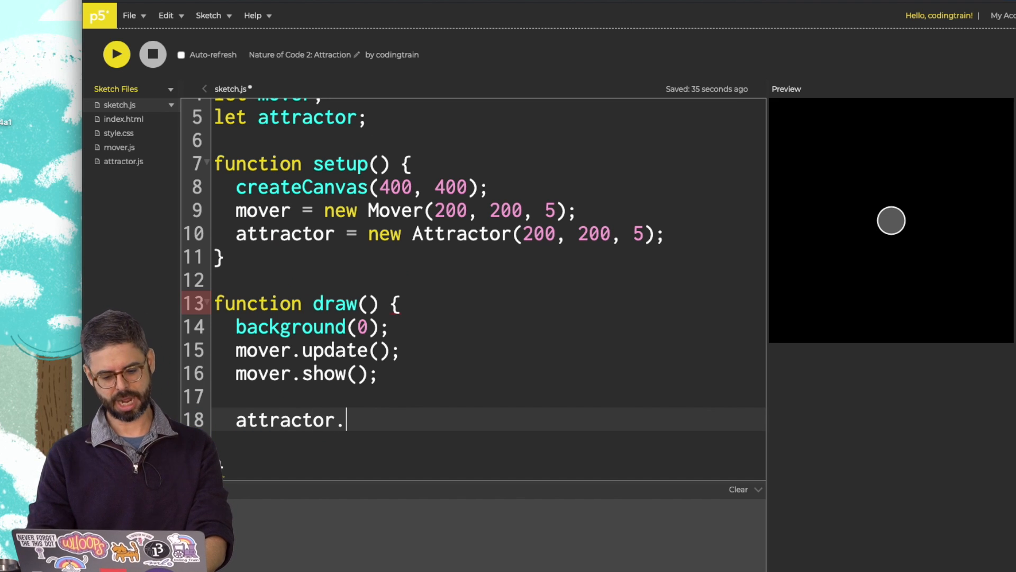
text(attract()
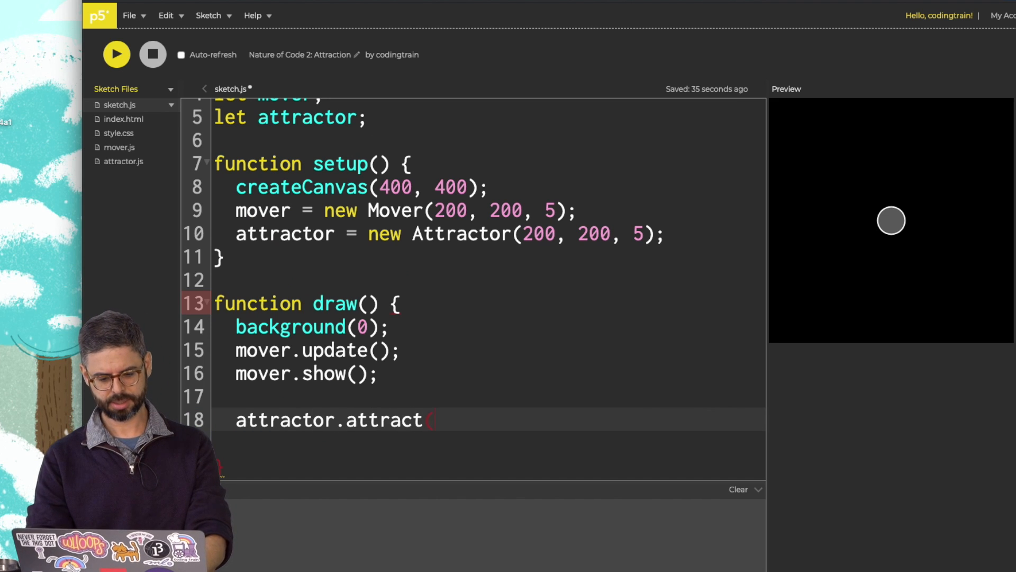
text(mover);)
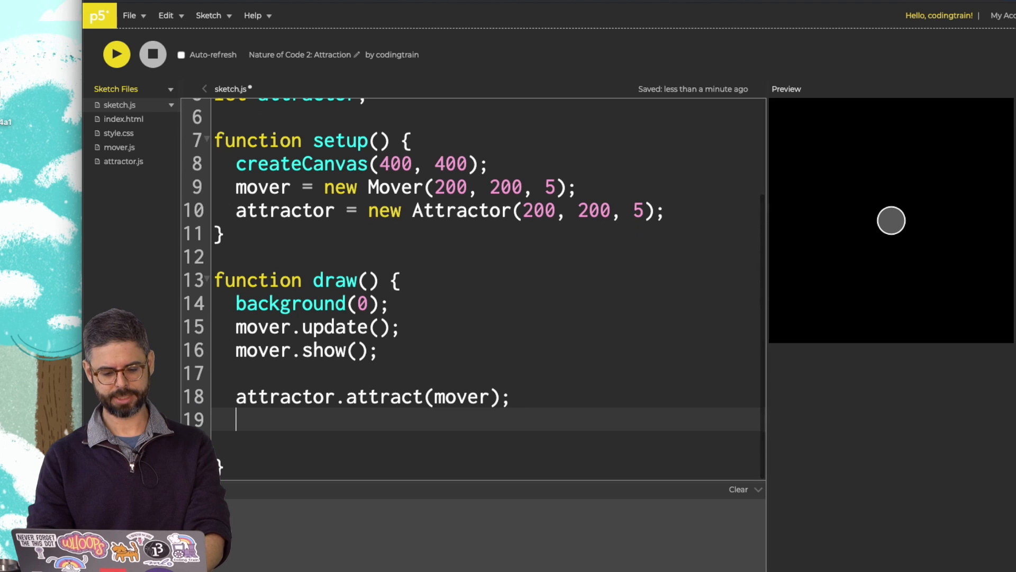
text(attractor.show();)
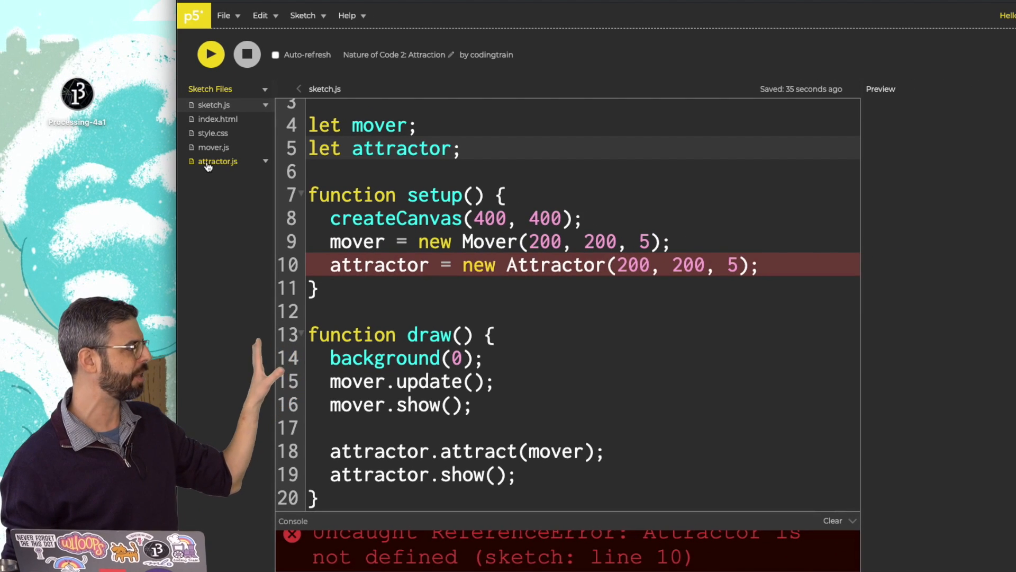
- Write class Attractor in attractor.js with a constructor storing this.pos = createVector(x,y) and this.mass = m
click(218, 160)
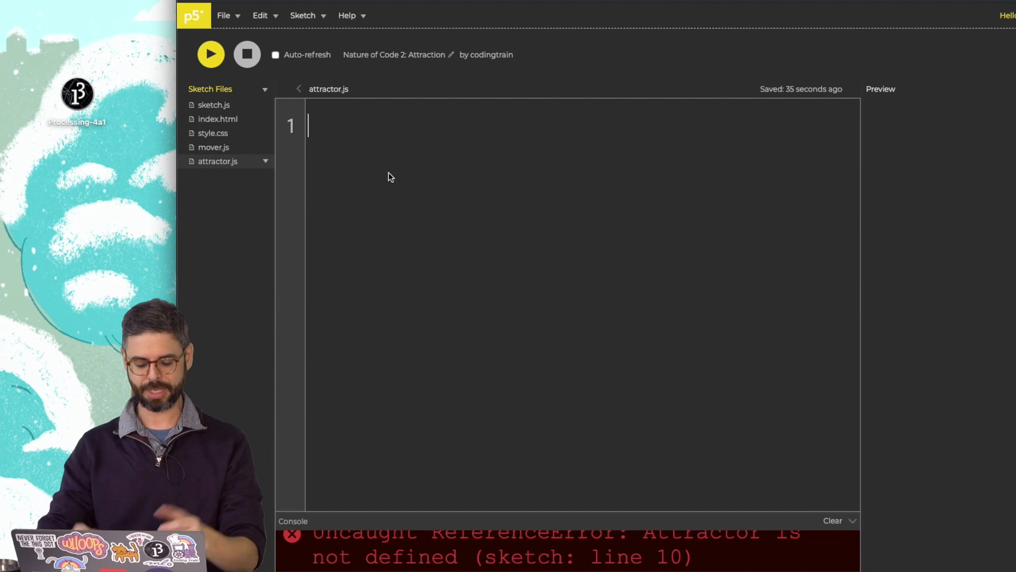
text(class Attractor {)
text(constructor(x,y,m) {)
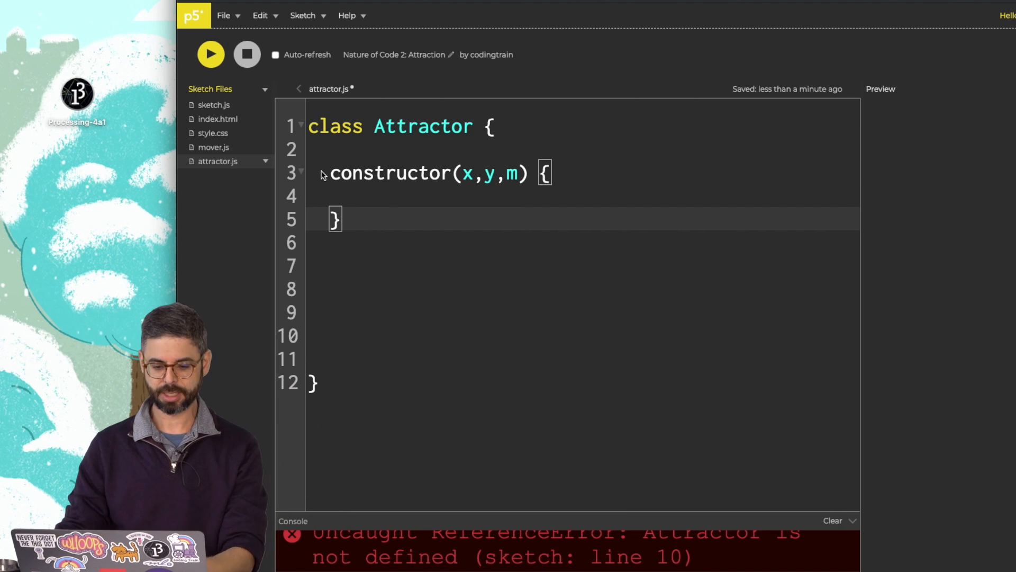
text(this.pos = crea)
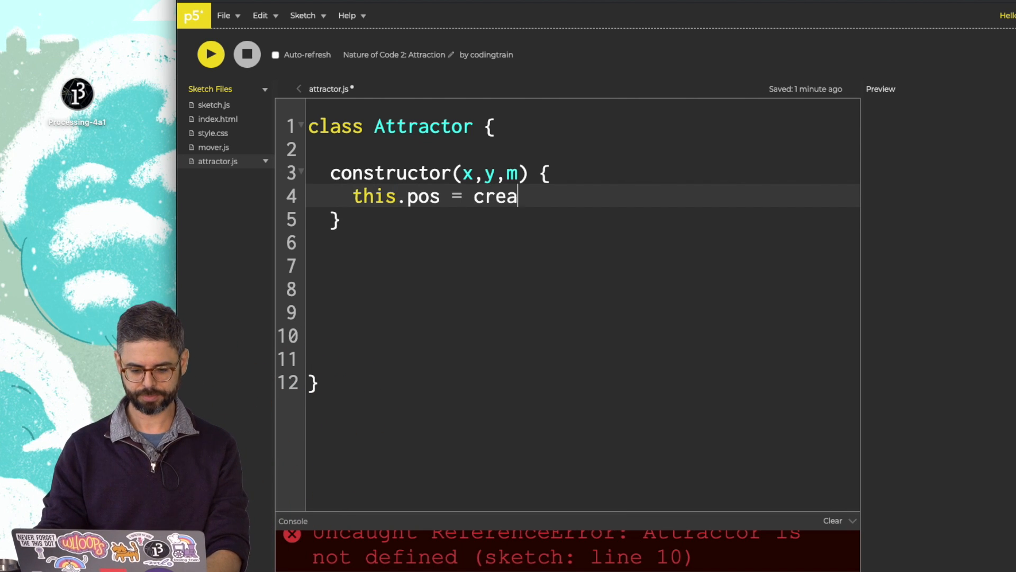
text(teVector(x,y);)
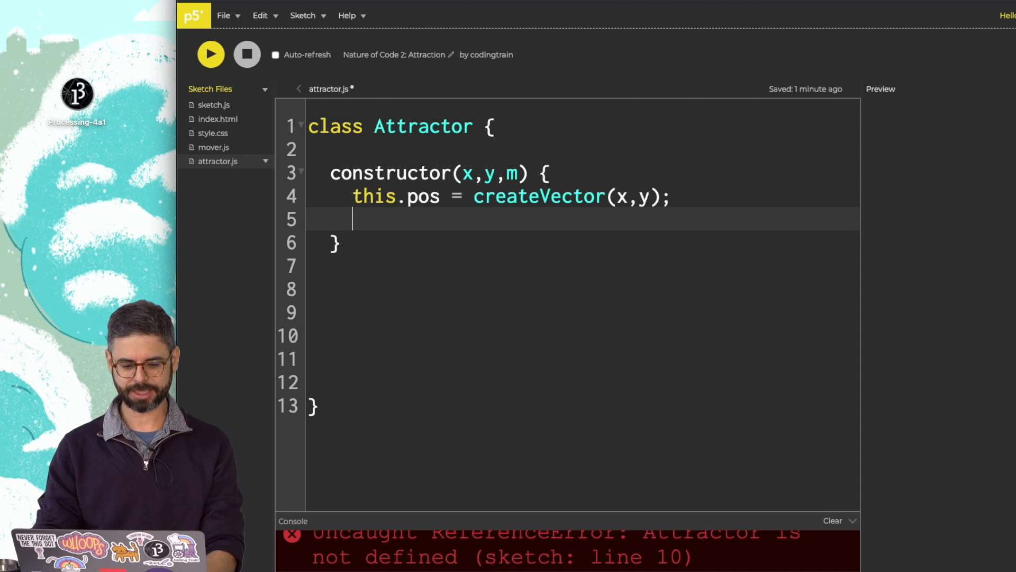
text(this.mass = m;)
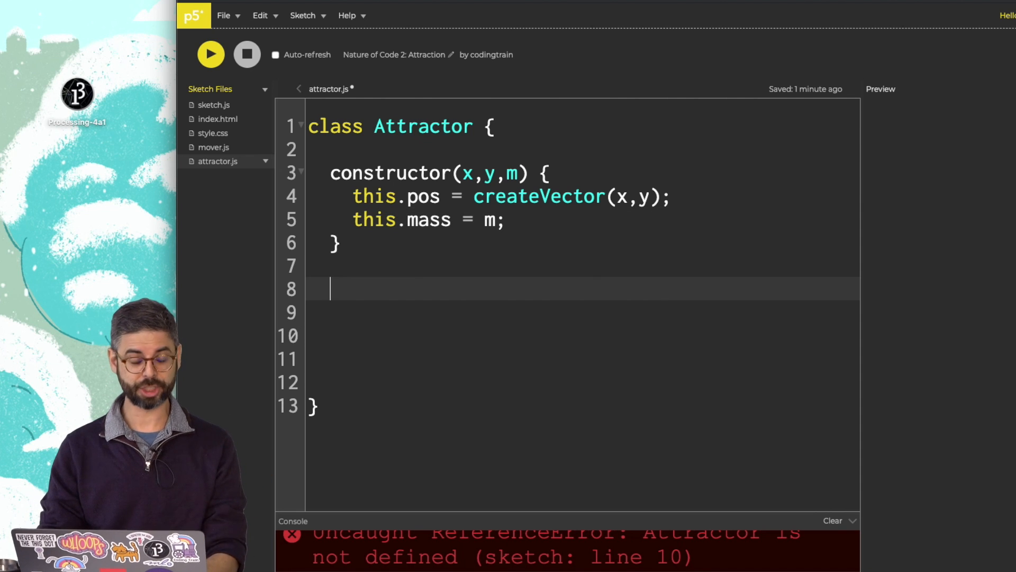
- Begin the show() method that draws the attractor as an ellipse
text(show() {)
click(582, 335)
text(ellipse(this.pos.x, this.pos.y)
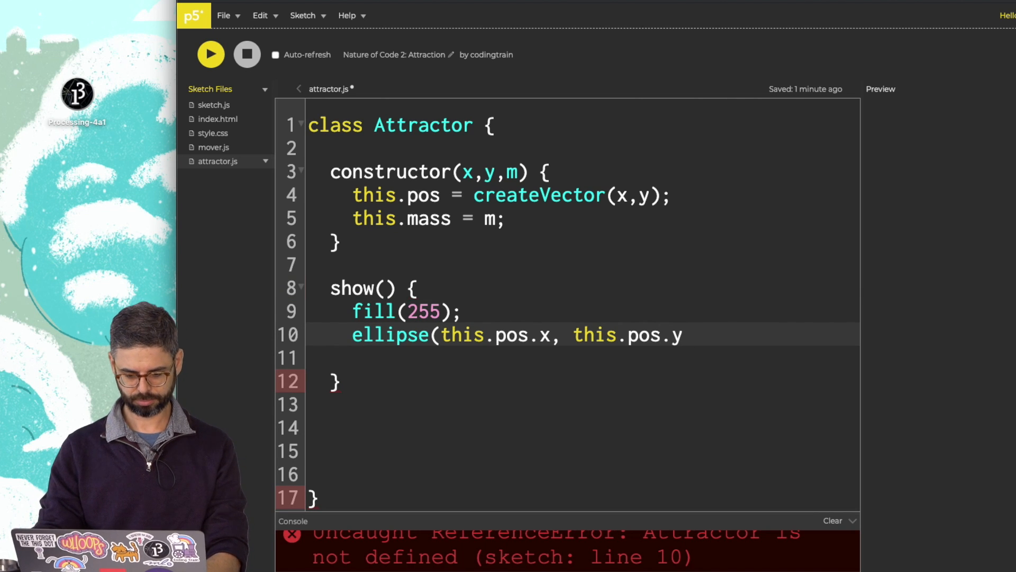
text(,)
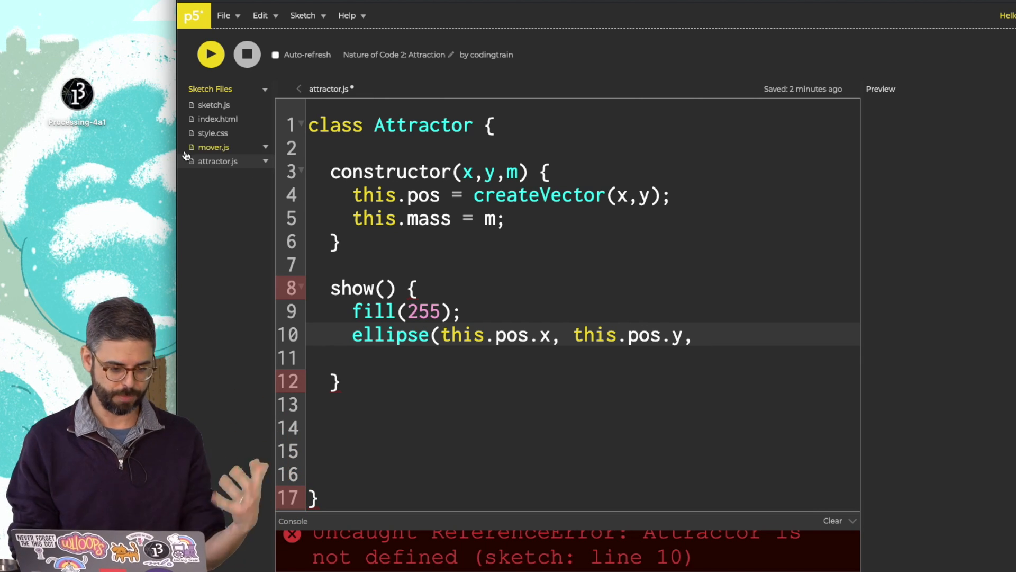
- Copy the mass-based radius from Mover into Attractor and size its ellipse with this.r*2
click(213, 147)
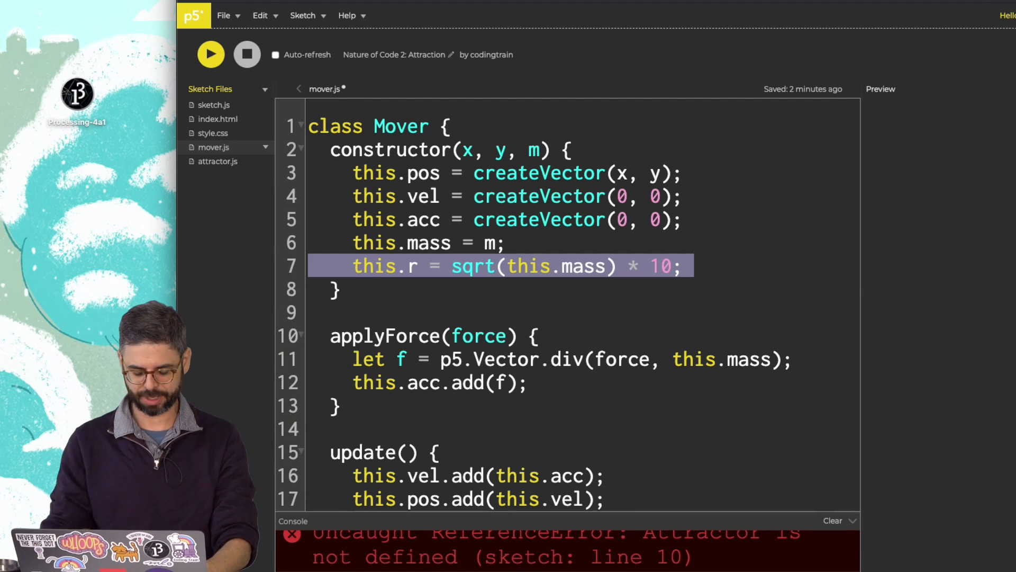
click(218, 161)
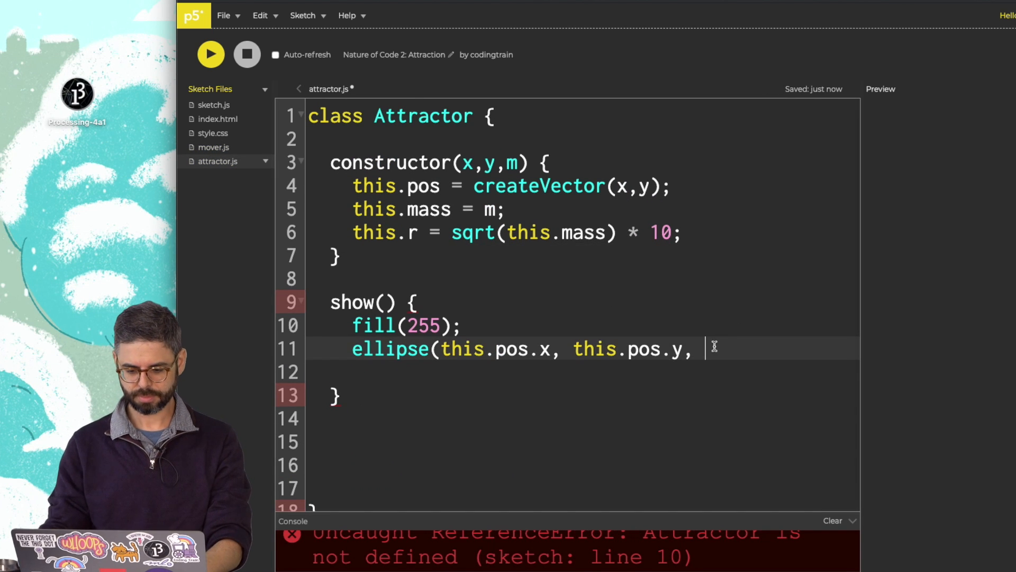
text(this.r*2);)
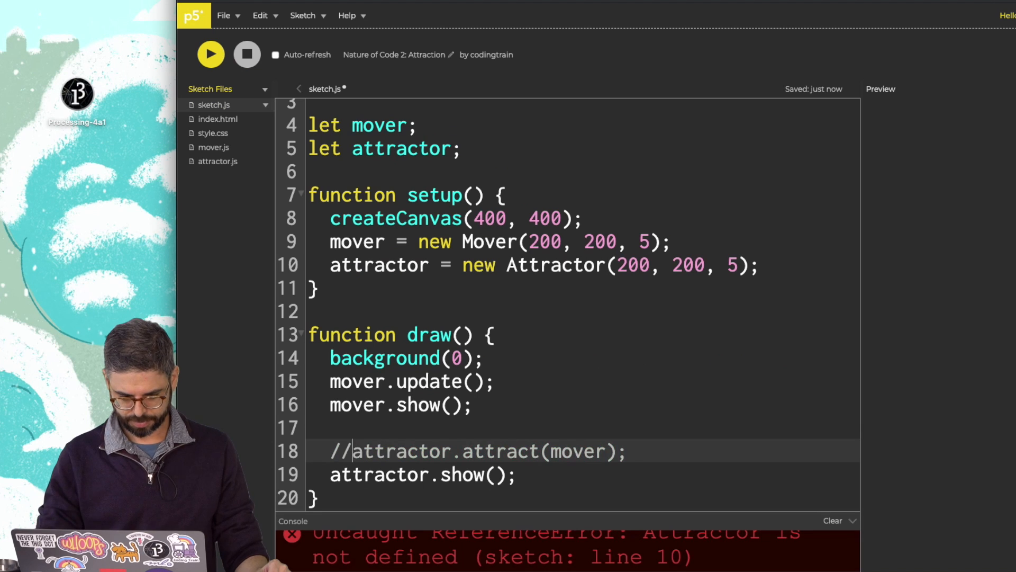
double_click(544, 242)
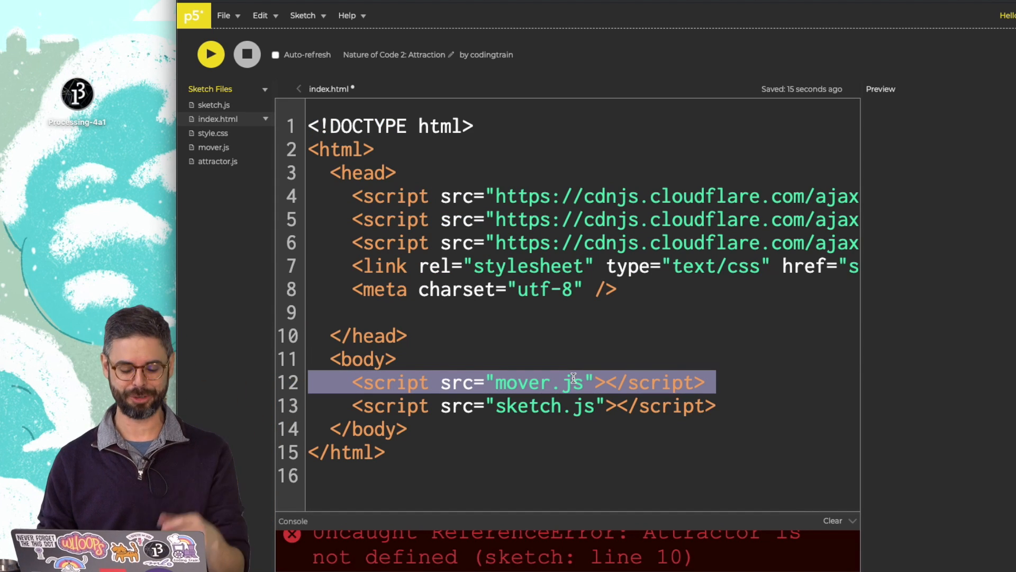
- Add an attractor.js script tag to index.html so the Attractor class loads
text(attrac.js)
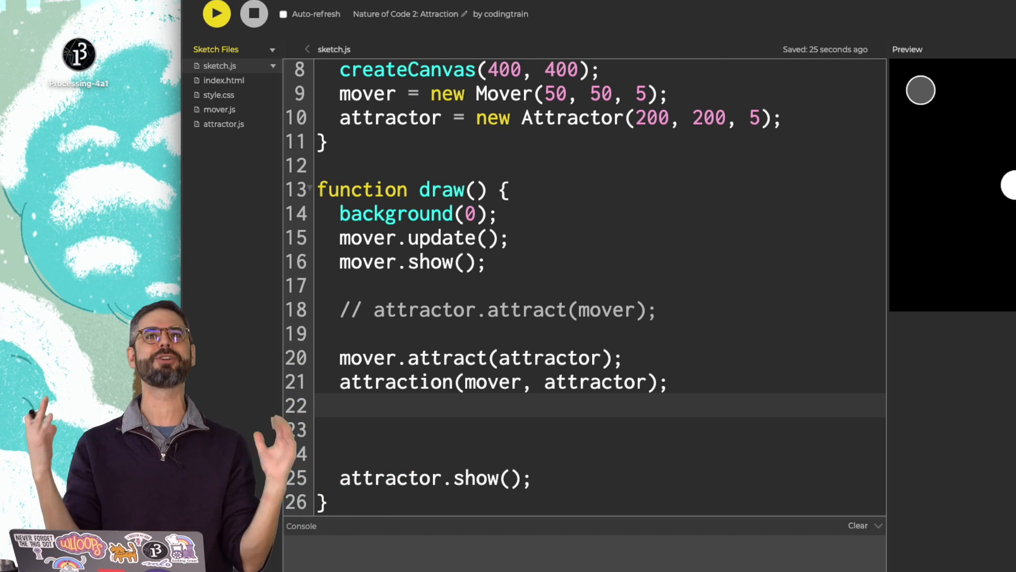
- Reopen attractor.js and make room above show() for a new method
click(224, 124)
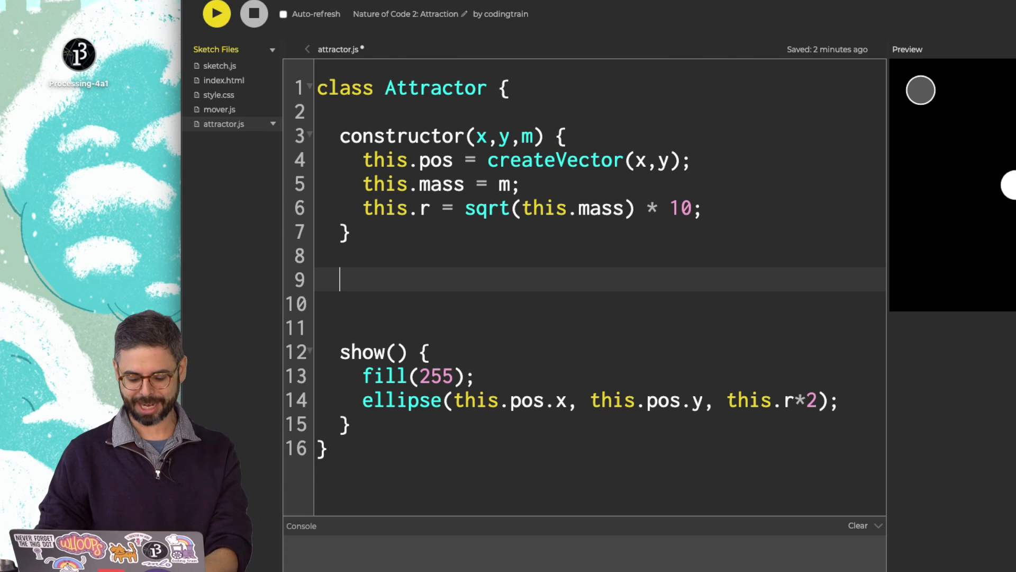
- Add attract(mover) computing dir = p5.Vector.sub(this.pos, mover.pos)
text(attract(mover) {)
click(599, 303)
text(let dir = p5.Vect)
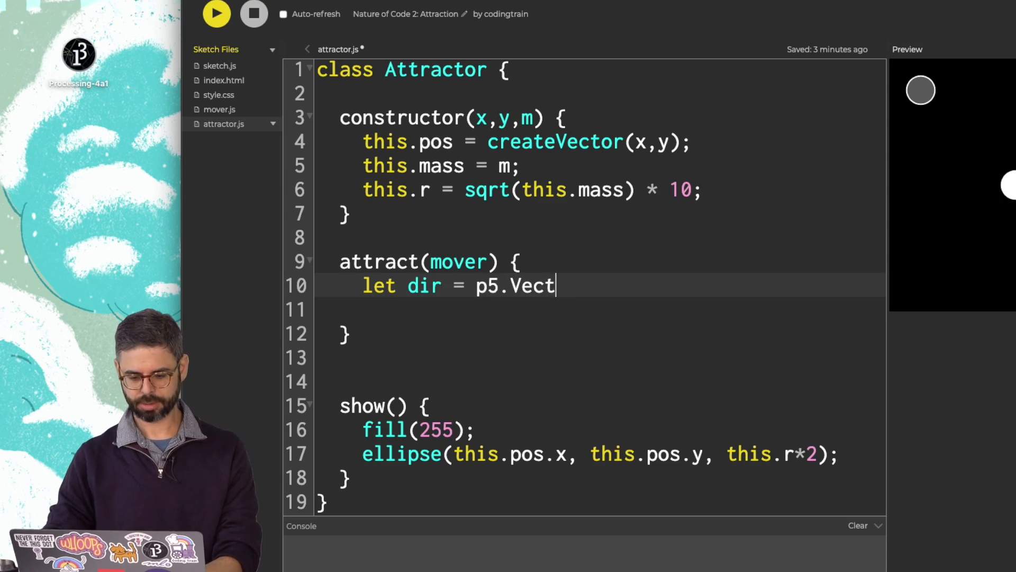
text(or(this)
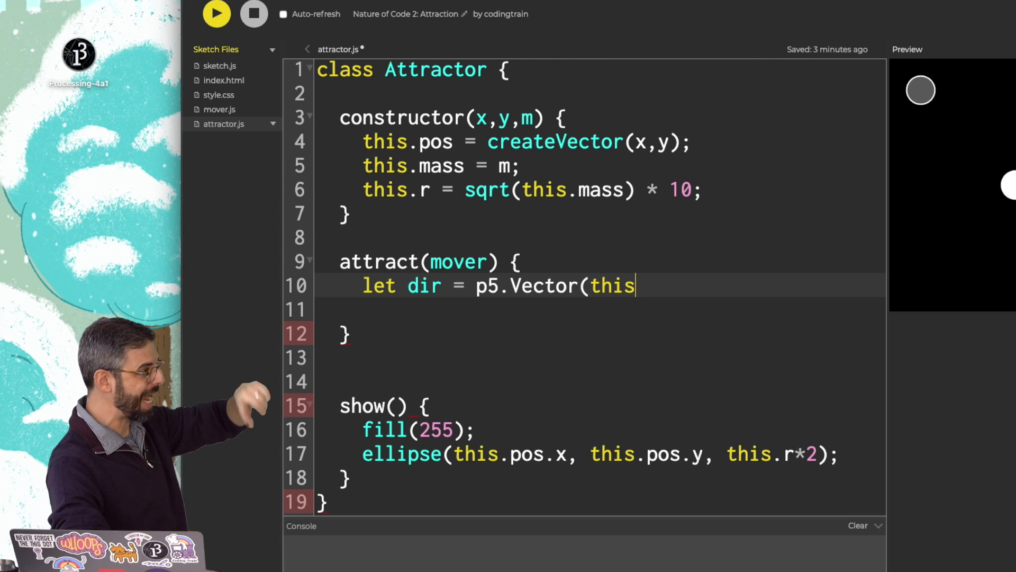
text(.pos m)
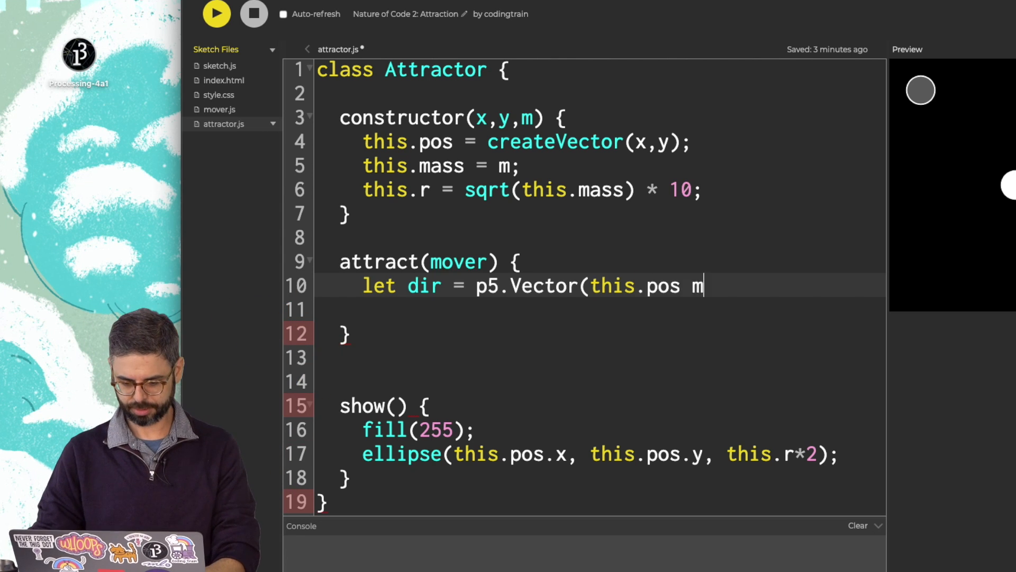
text(.sub(this.pos, mover.pos);)
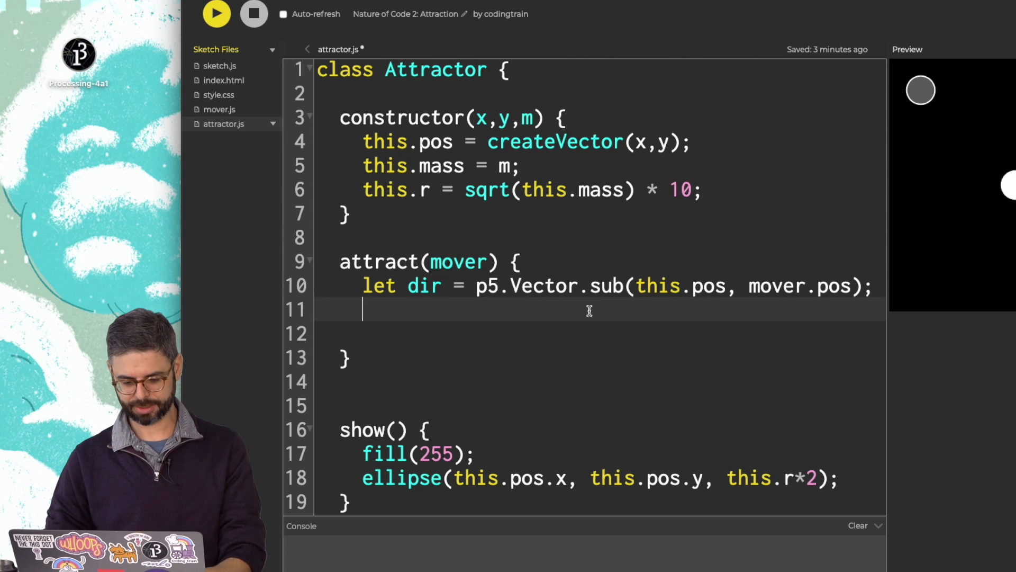
- Define distanceSq = dir.magSq(), G = 1, and begin a strength variable
text(let distance = dir.mag();)
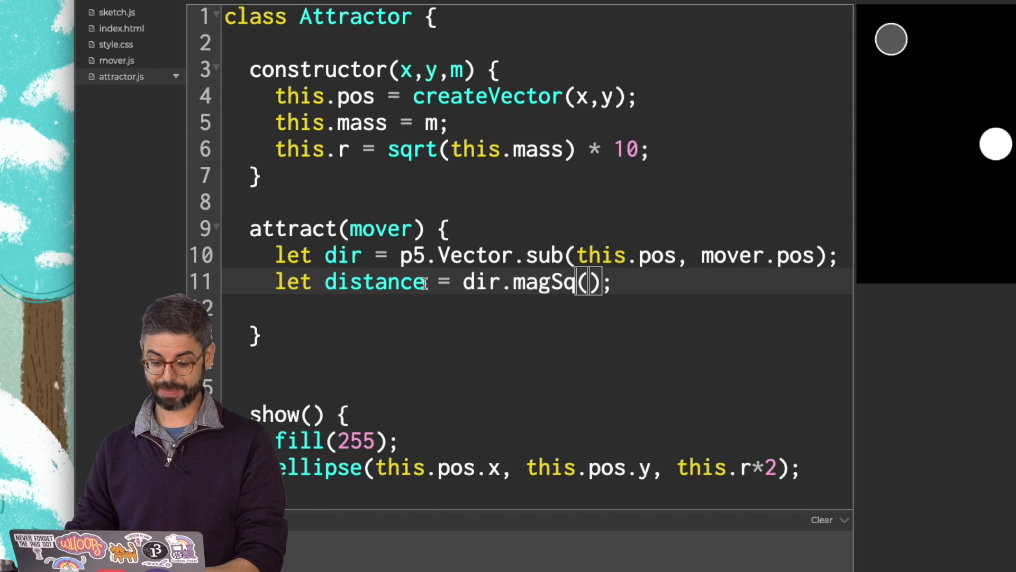
text(Sq)
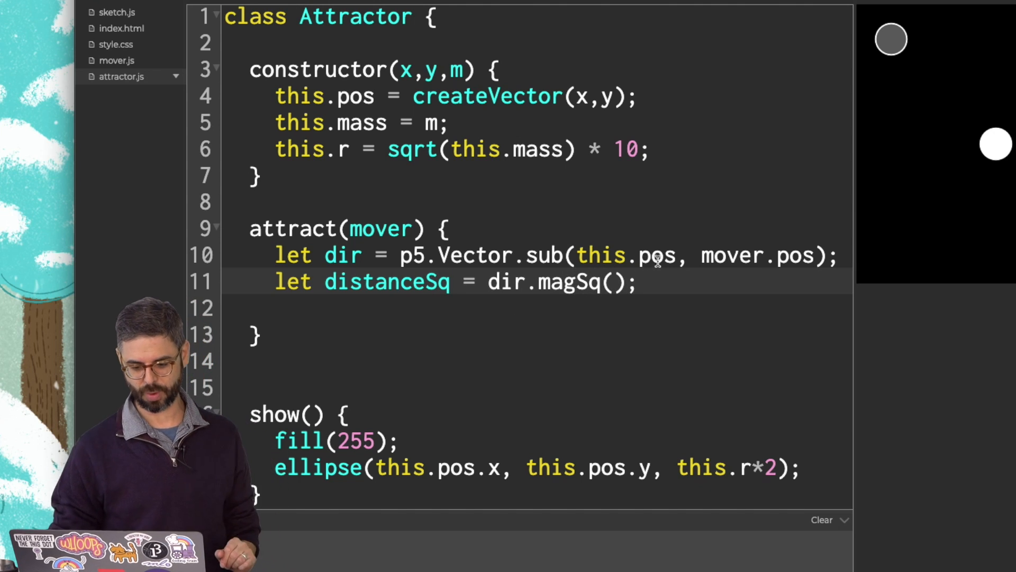
text(let G = 1;)
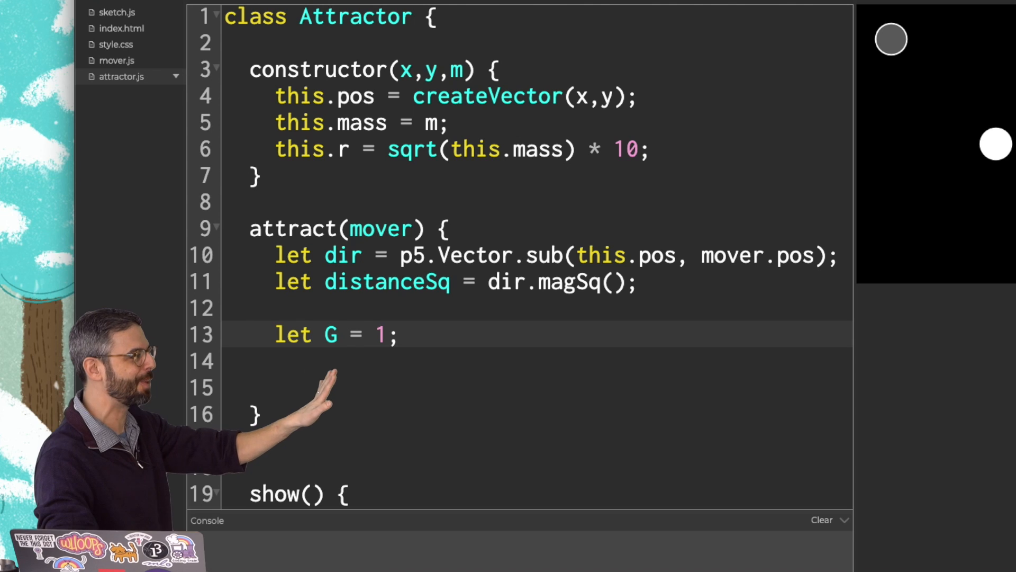
text(let stre)
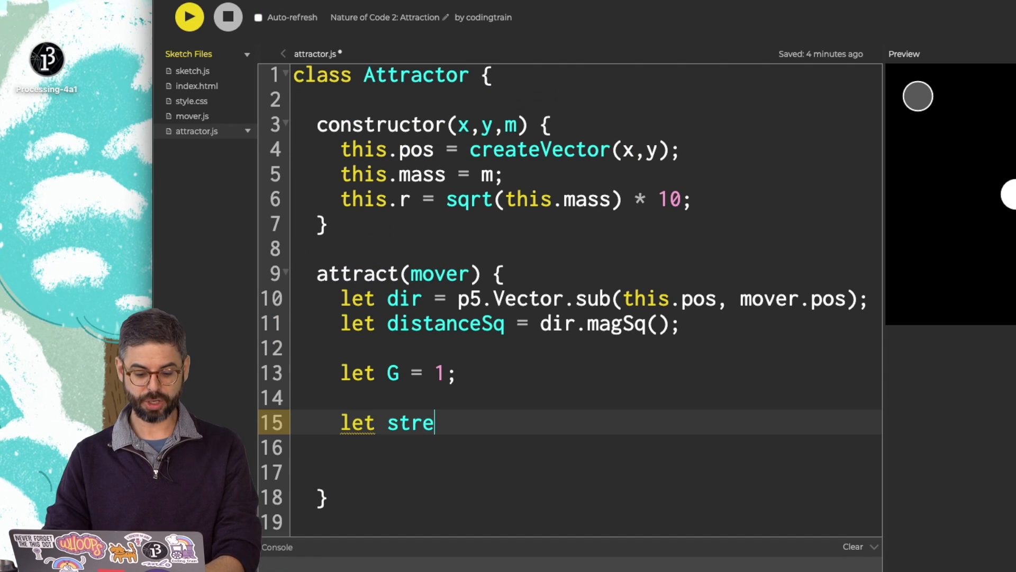
text(ngth =)
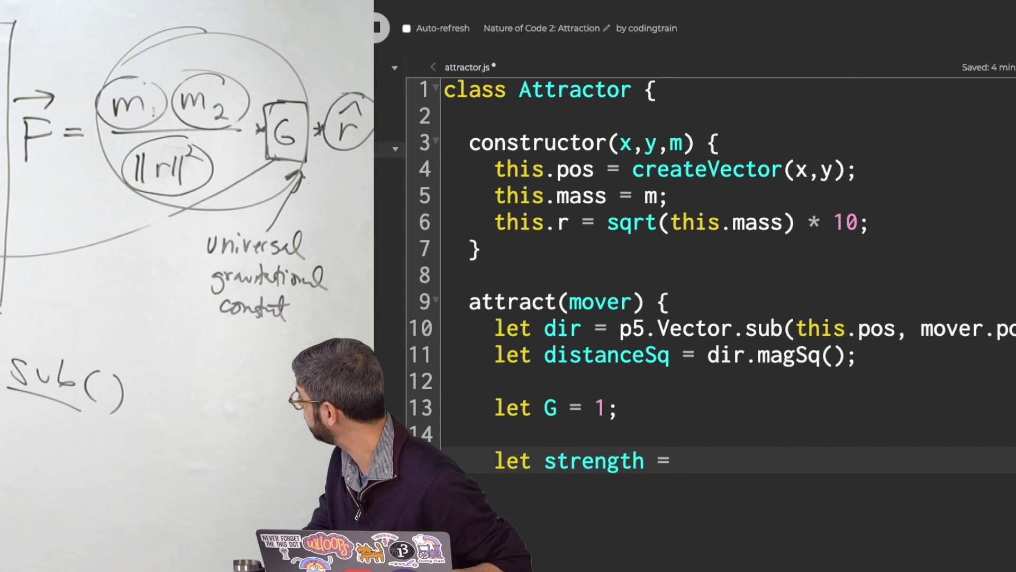
- Set strength = G * (this.mass * mover.mass) / distanceSq
text(this.)
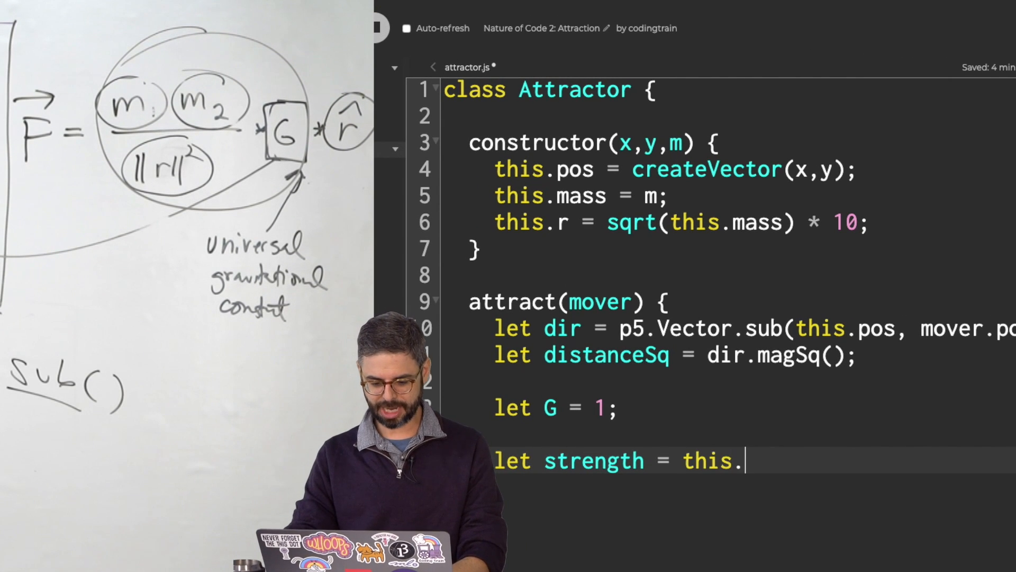
text(mass * mover.mass) /)
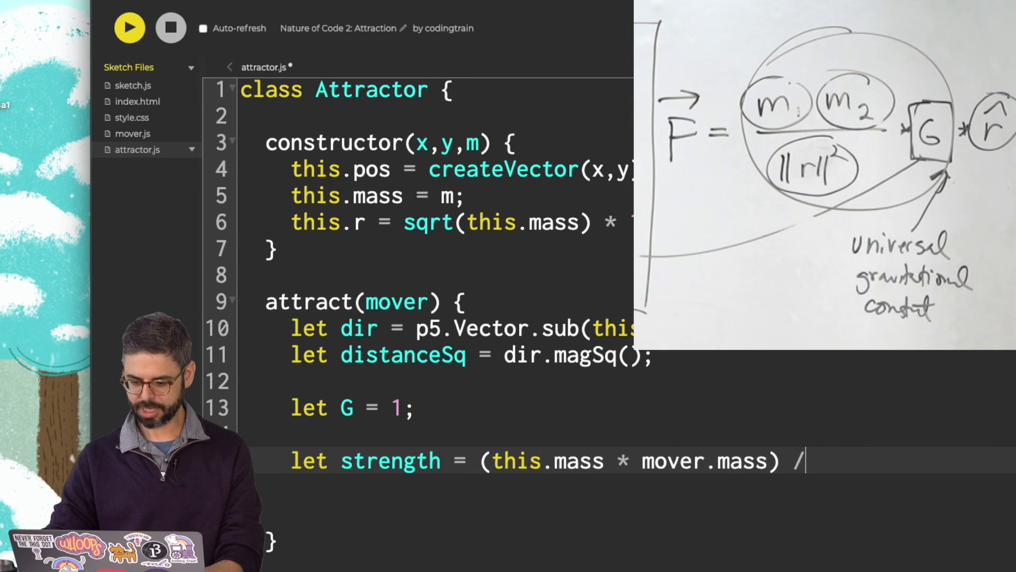
text(distanceSq;)
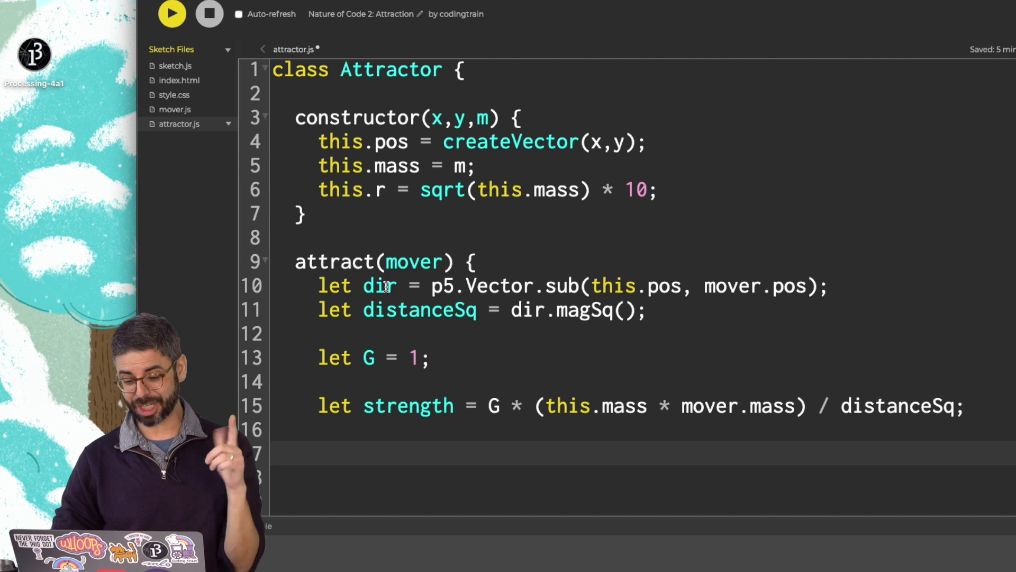
- Rename dir to force, set its magnitude to strength and apply it with mover.applyForce(force)
double_click(379, 286)
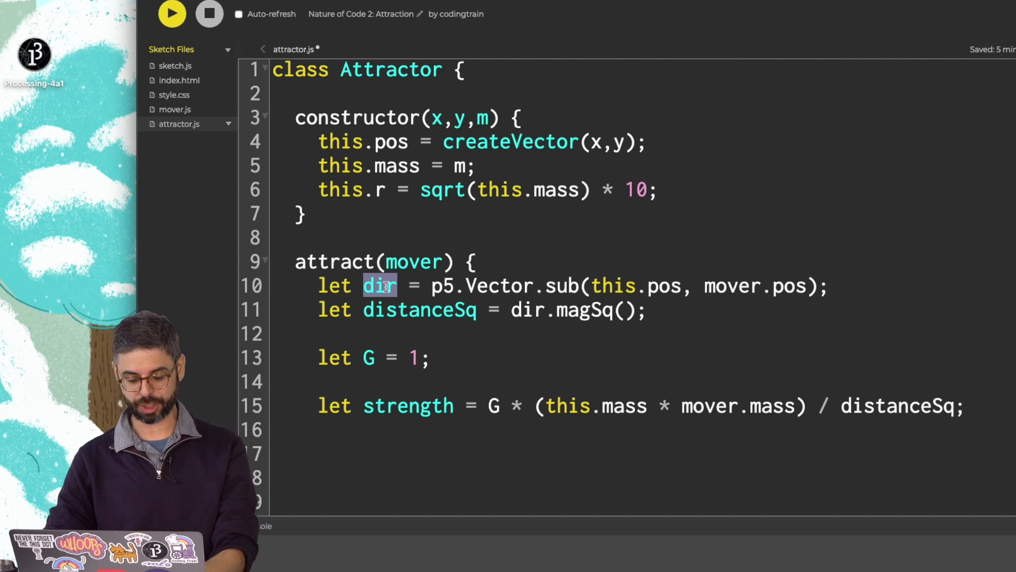
text(force)
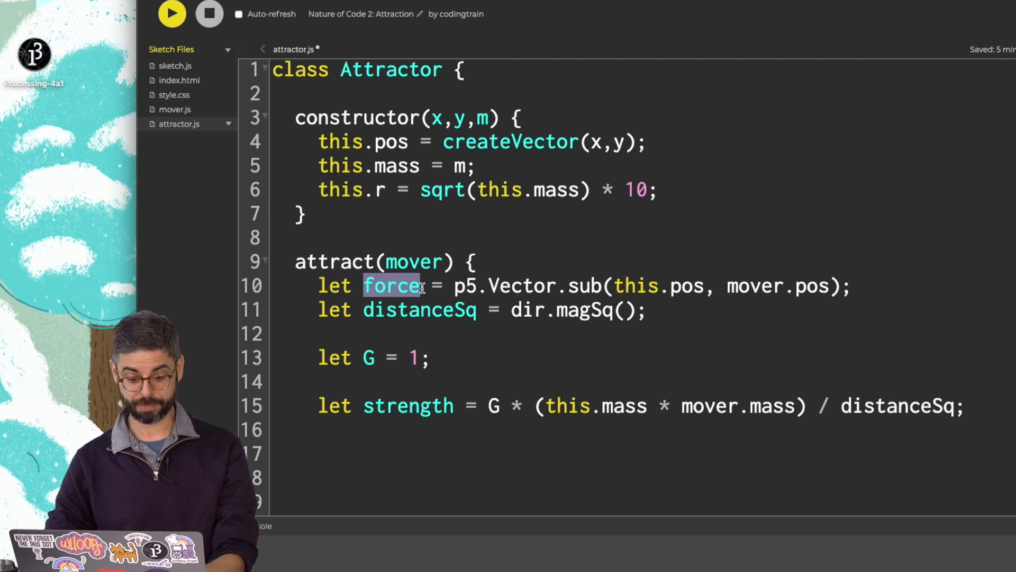
text(forc)
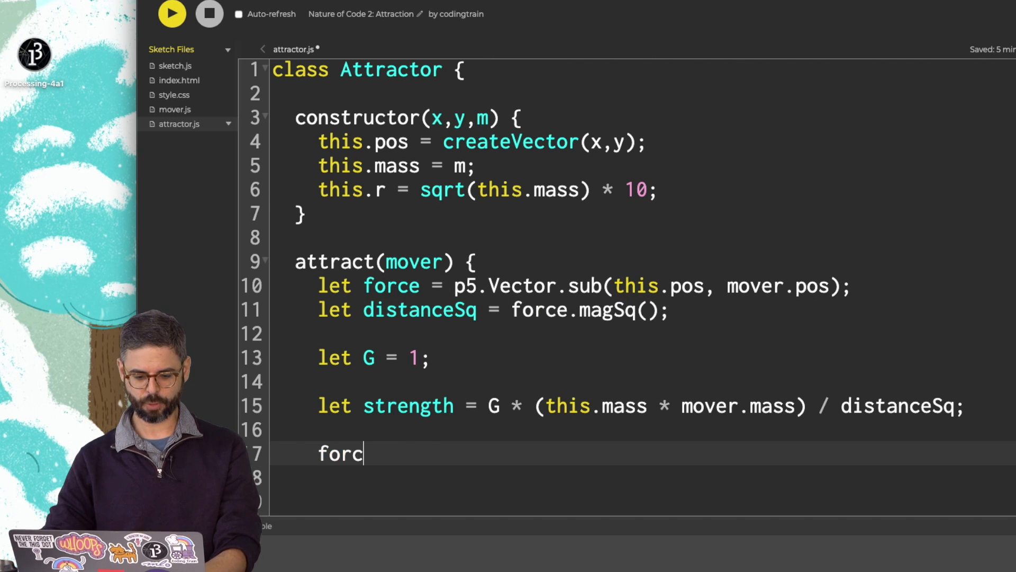
text(.setMag(stength);)
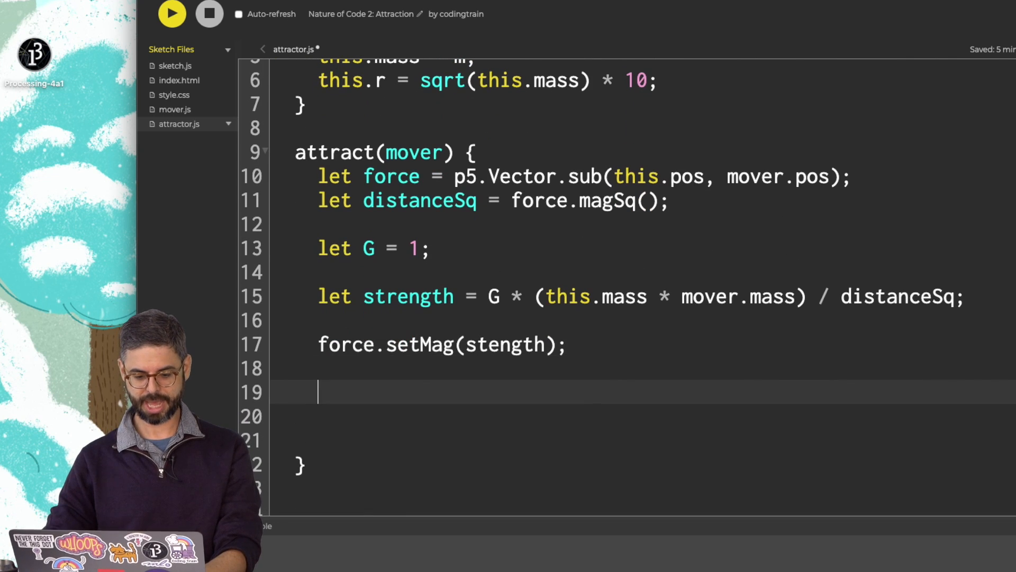
text(mover.applyForce(force);)
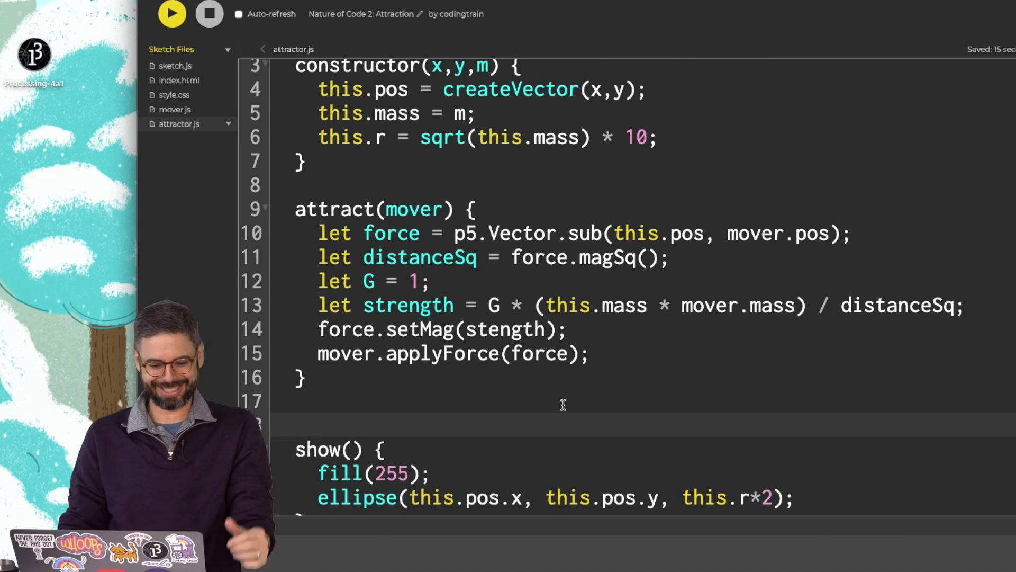
- Run the sketch, see the 'stength is not defined' error and correct the typo to strength in attractor.js
click(171, 13)
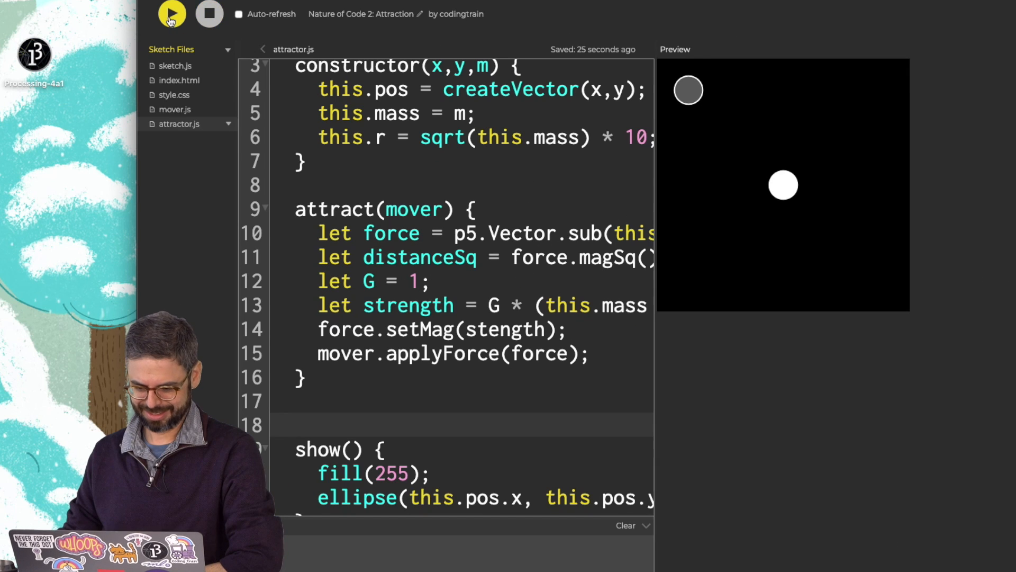
click(175, 64)
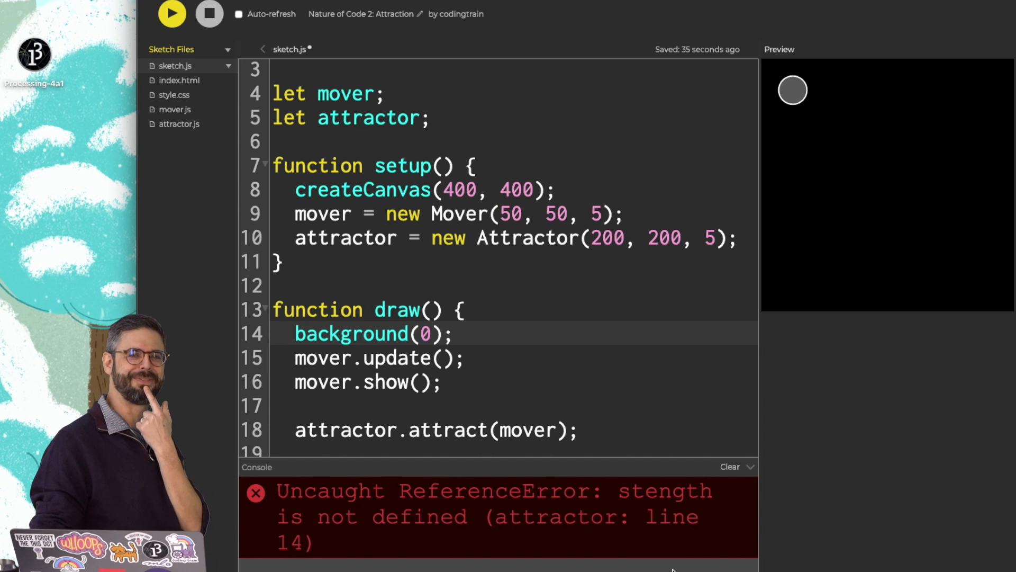
click(179, 123)
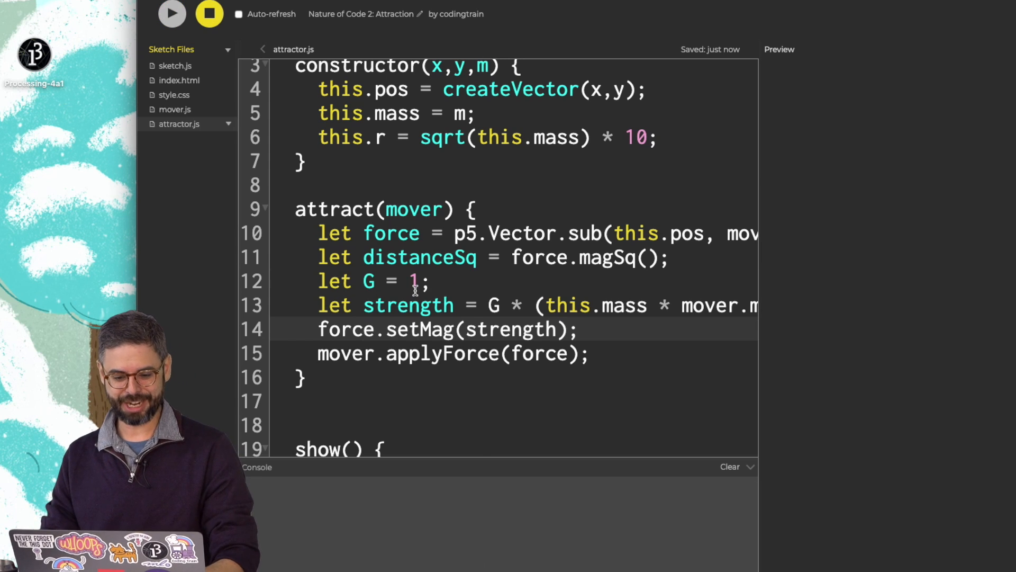
- Raise the gravitational constant G from 1 (briefly trying 50) to 5 and run the sketch to test
text(5)
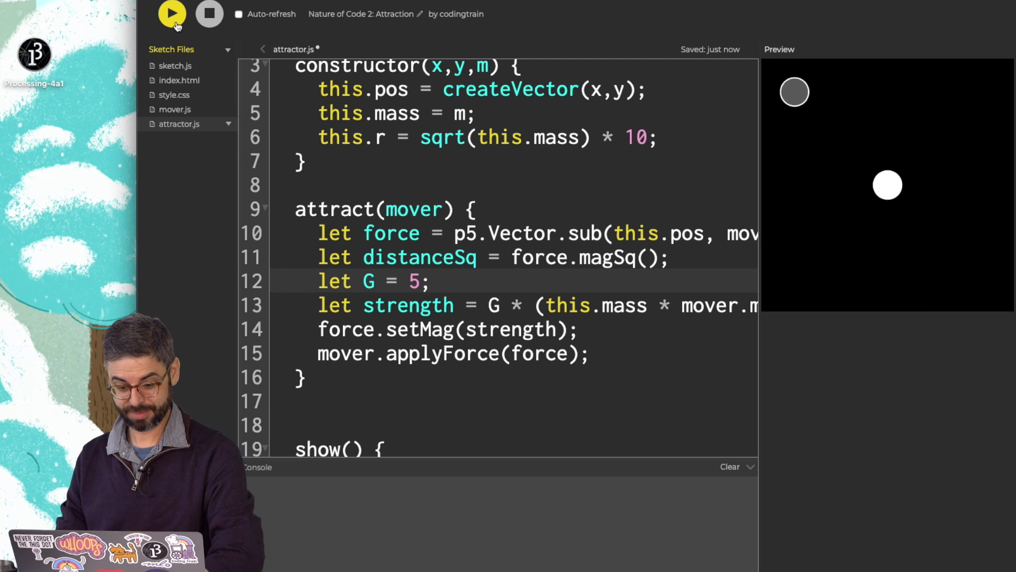
text(0)
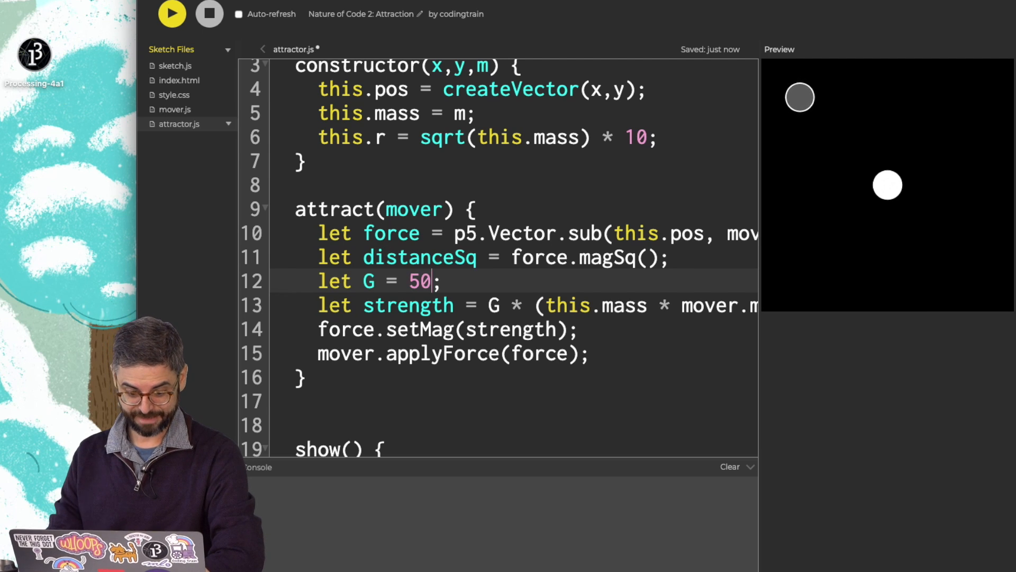
click(170, 14)
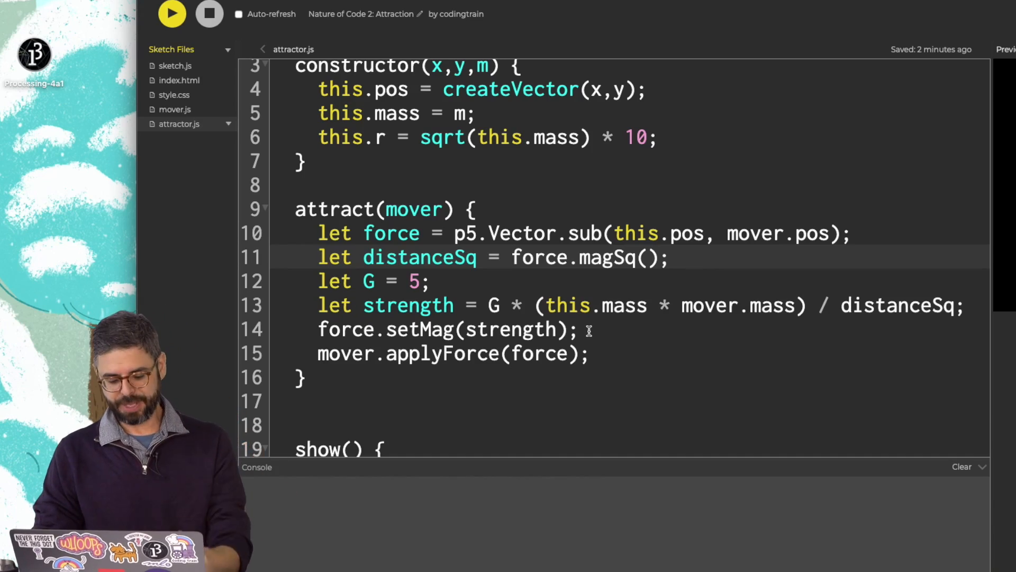
- Wrap force.magSq() in constrain() with a lower bound of 25 and rerun the sketch
text(constrain()
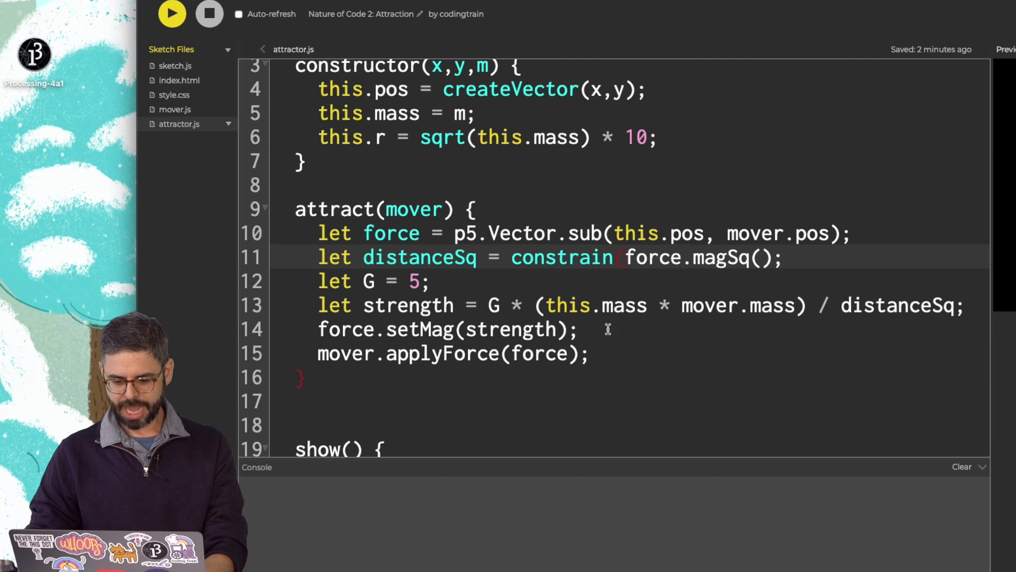
text(())
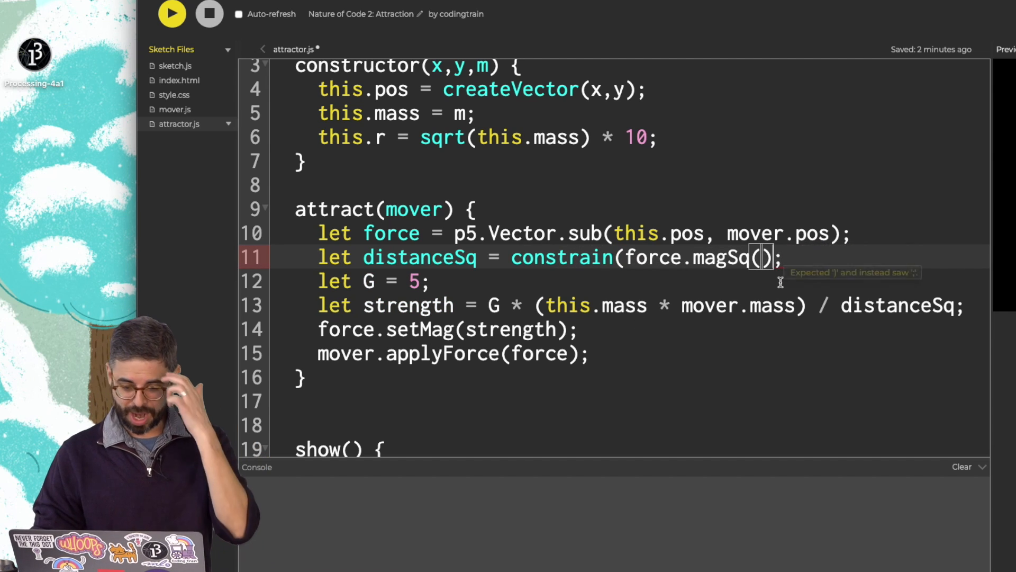
text(,)
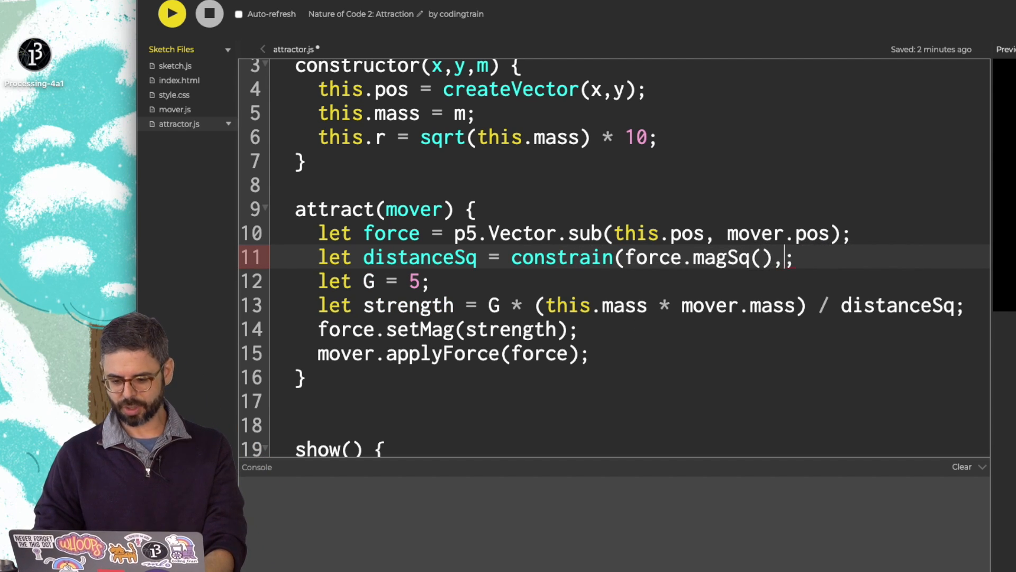
text(25,)
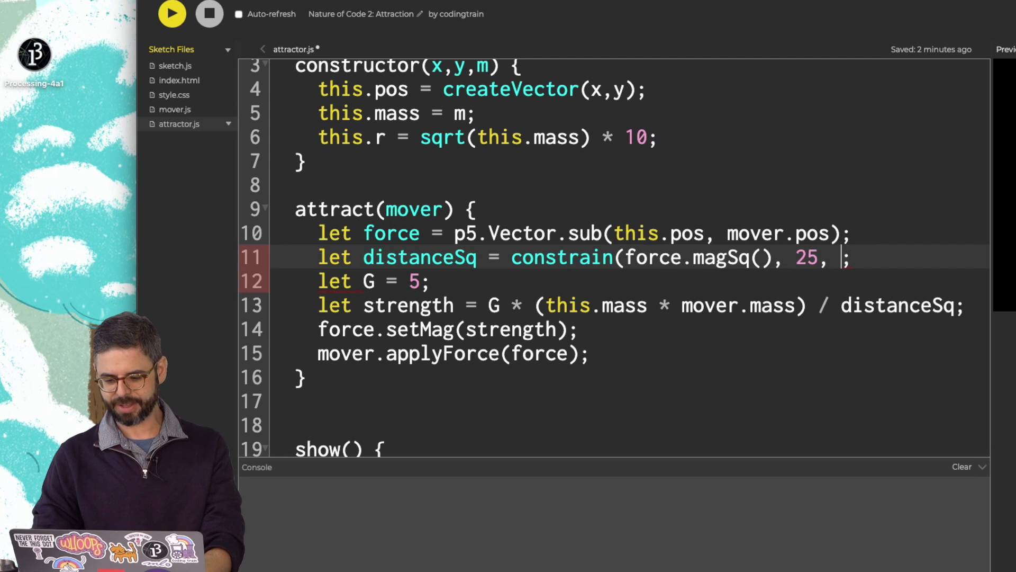
text(2)
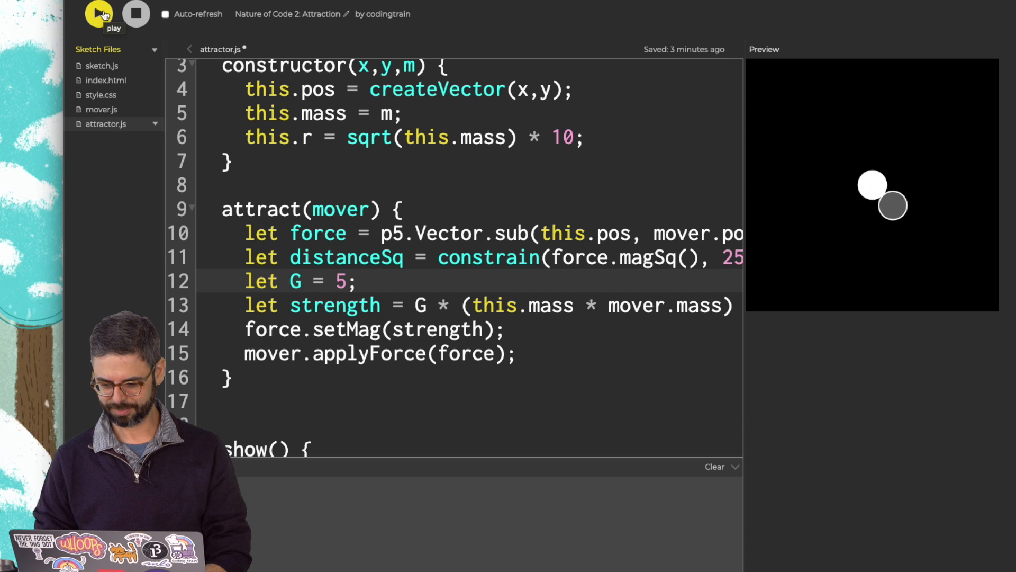
click(98, 14)
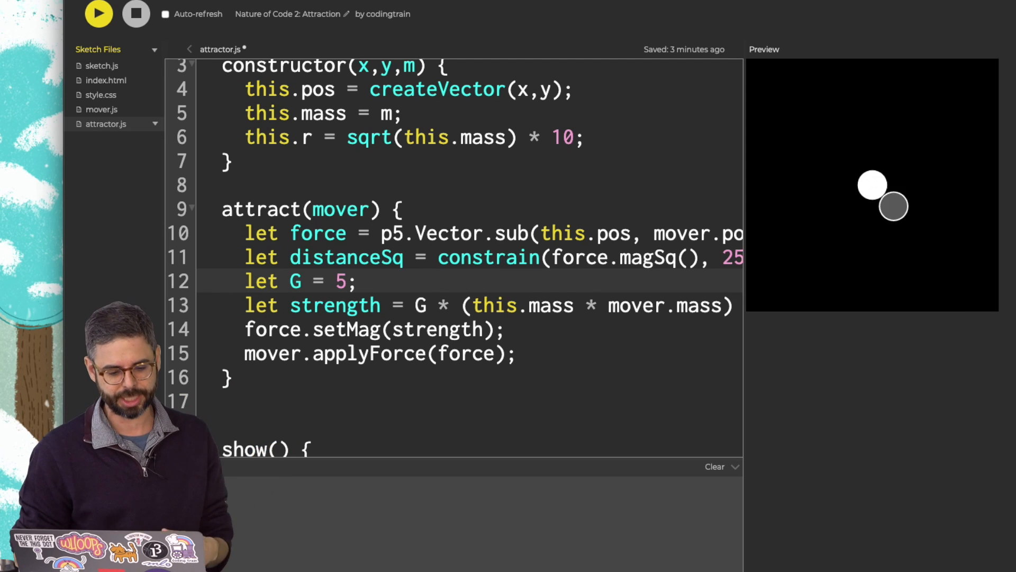
- In mover.js start velocity as p5.Vector.random2D() and drop the *10 radius factor
click(102, 109)
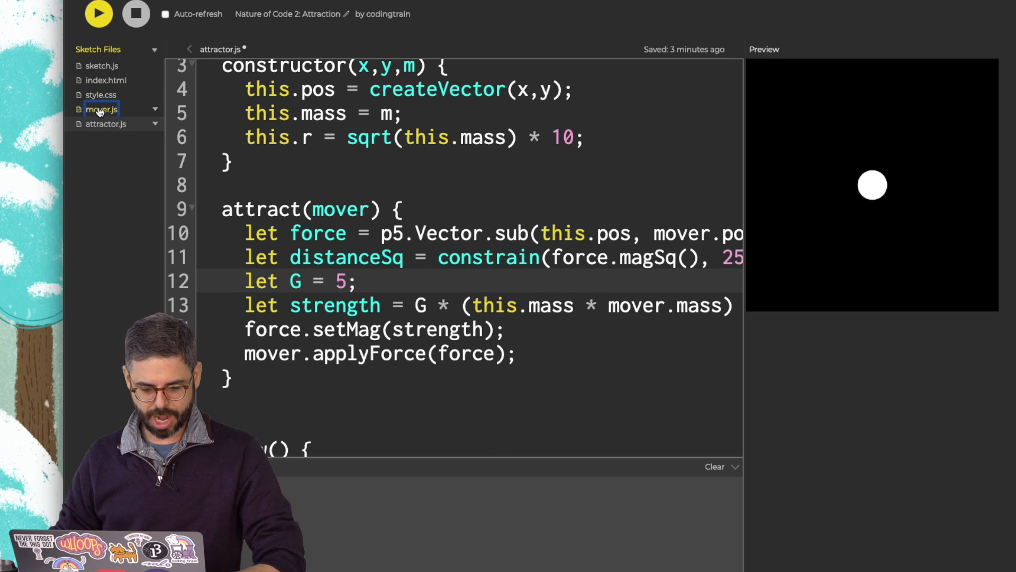
click(102, 109)
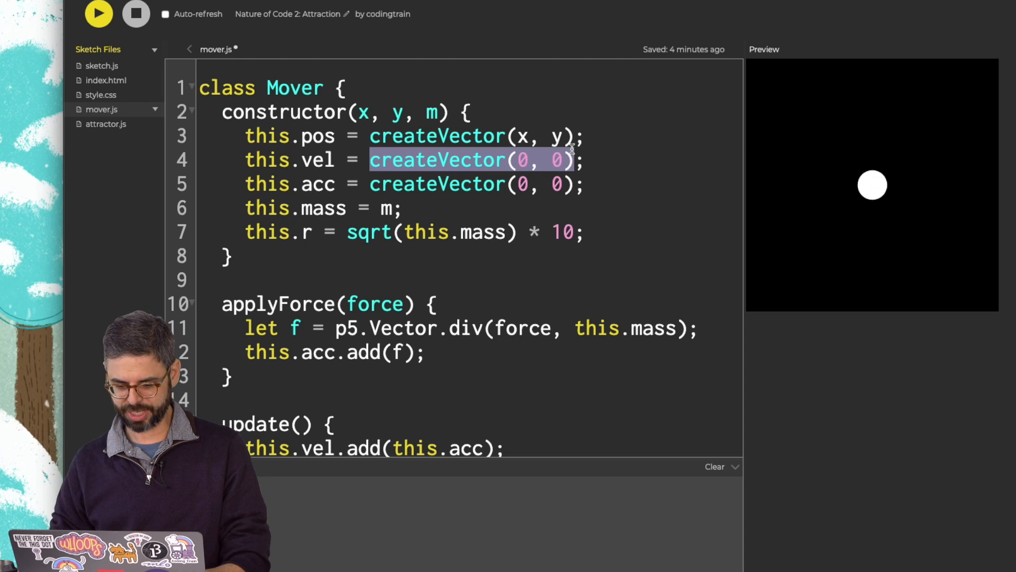
text(p5.Vector.random2D())
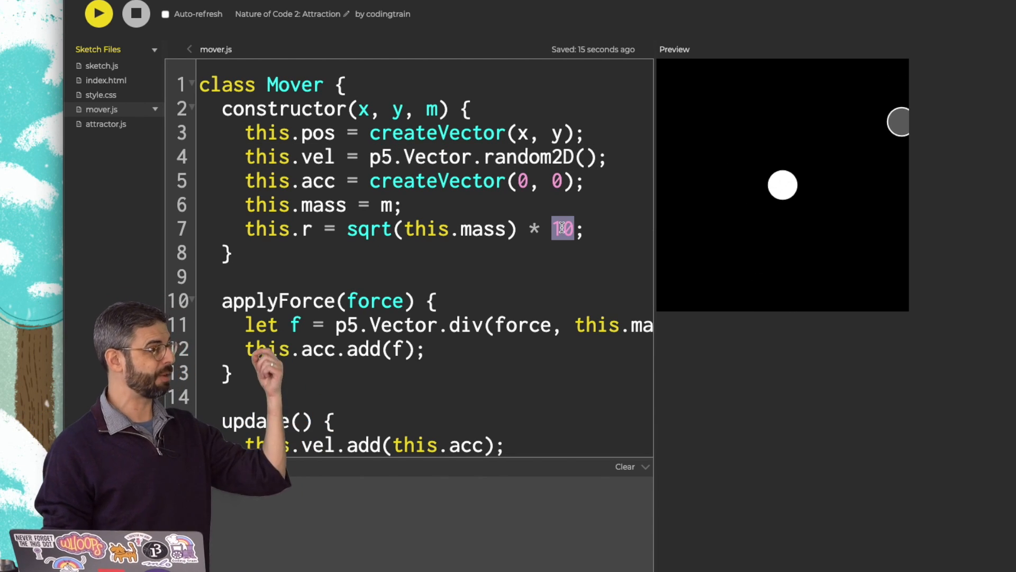
key(Delete)
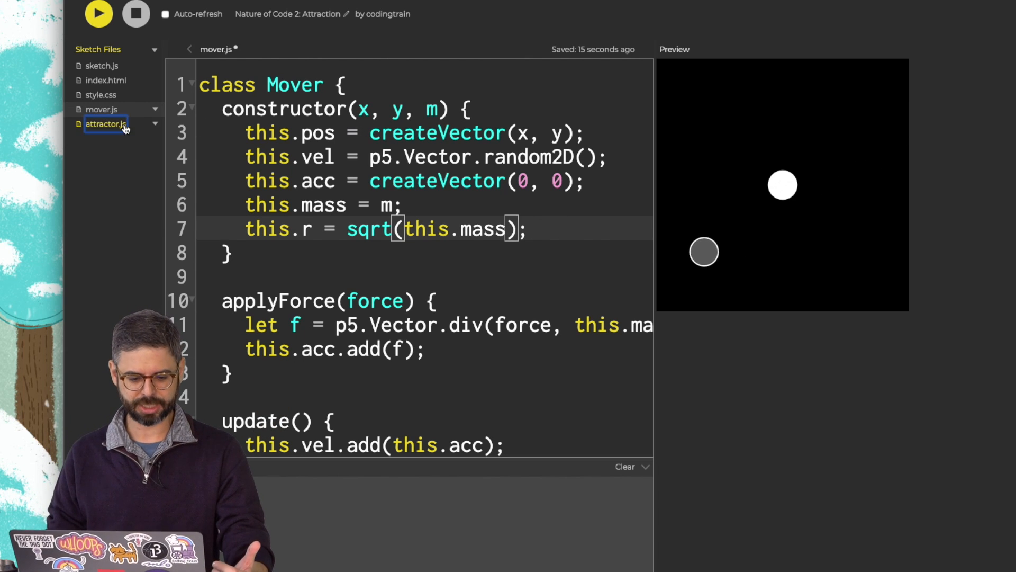
- Remove the radius factor in attractor.js too, run, then make mover radius sqrt(mass) * 2
click(106, 124)
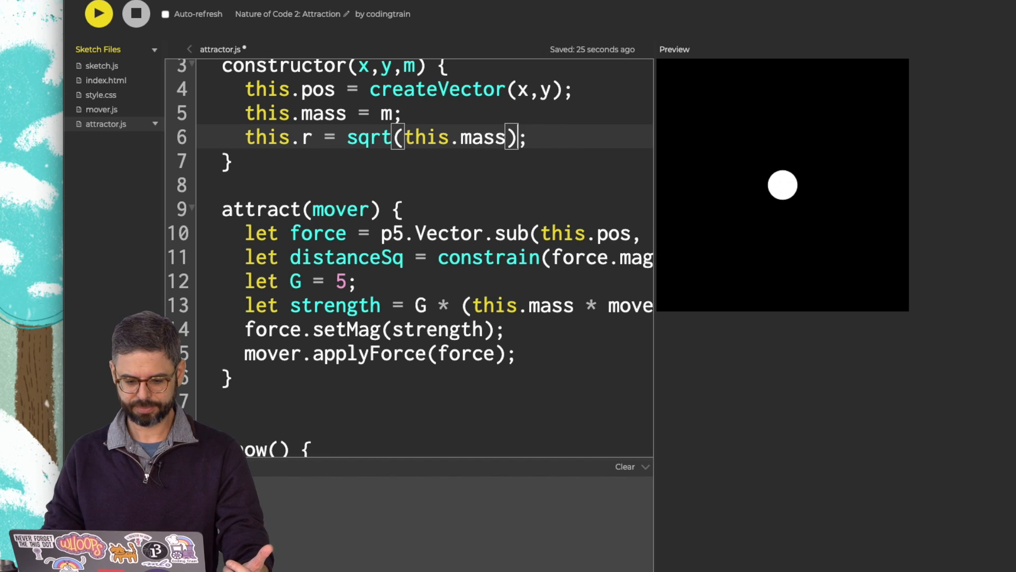
click(101, 65)
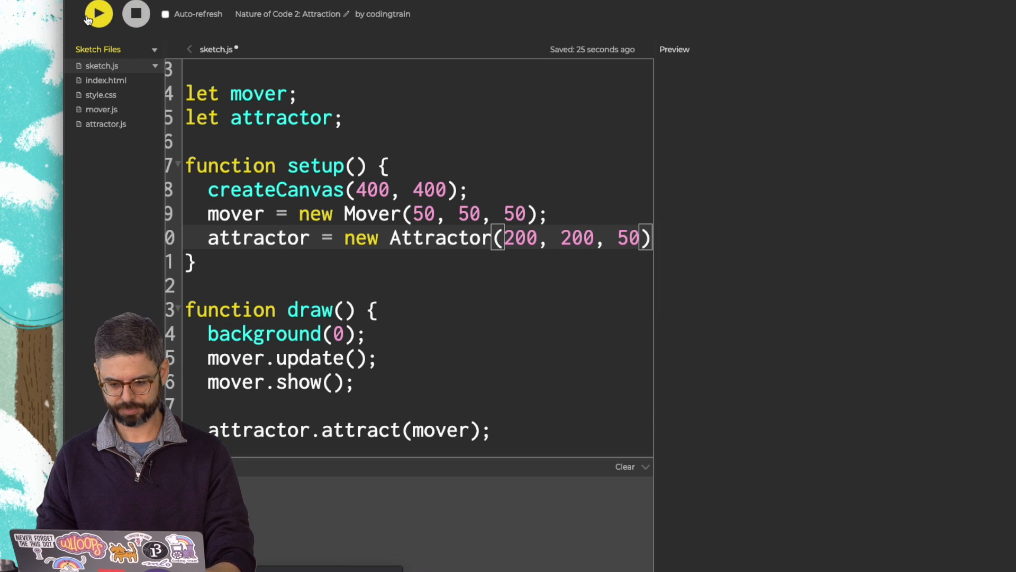
click(98, 14)
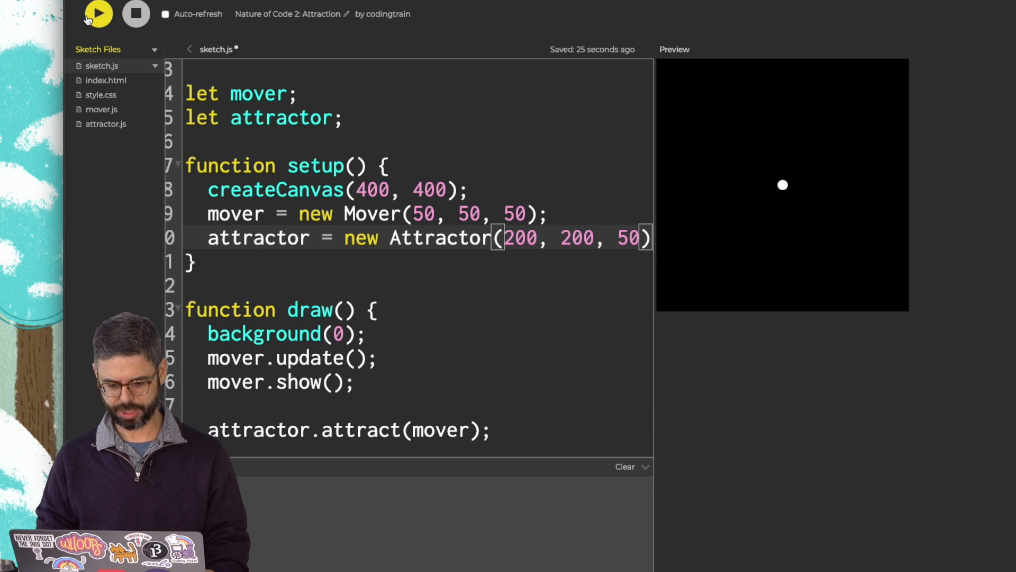
click(102, 109)
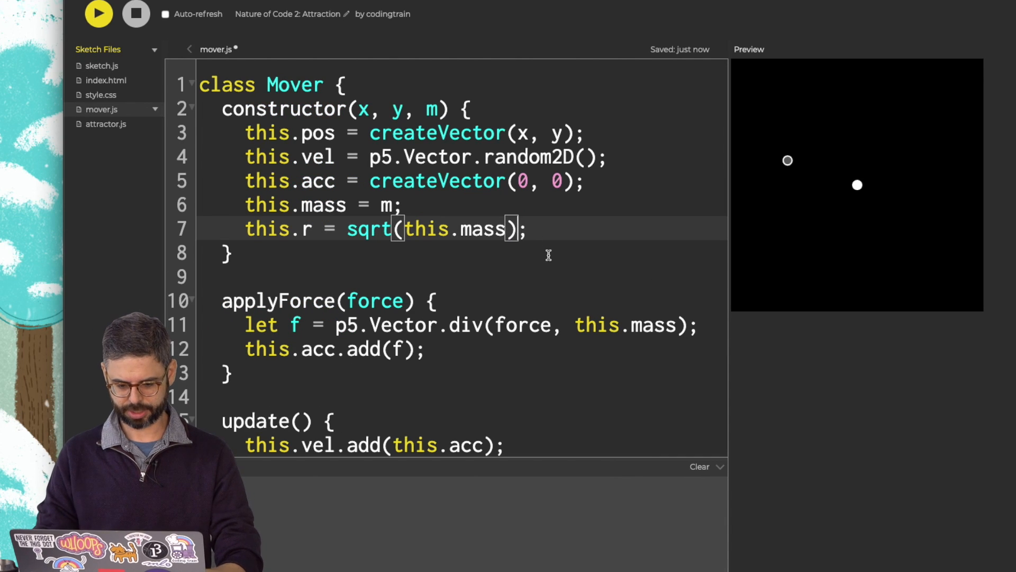
text(*2)
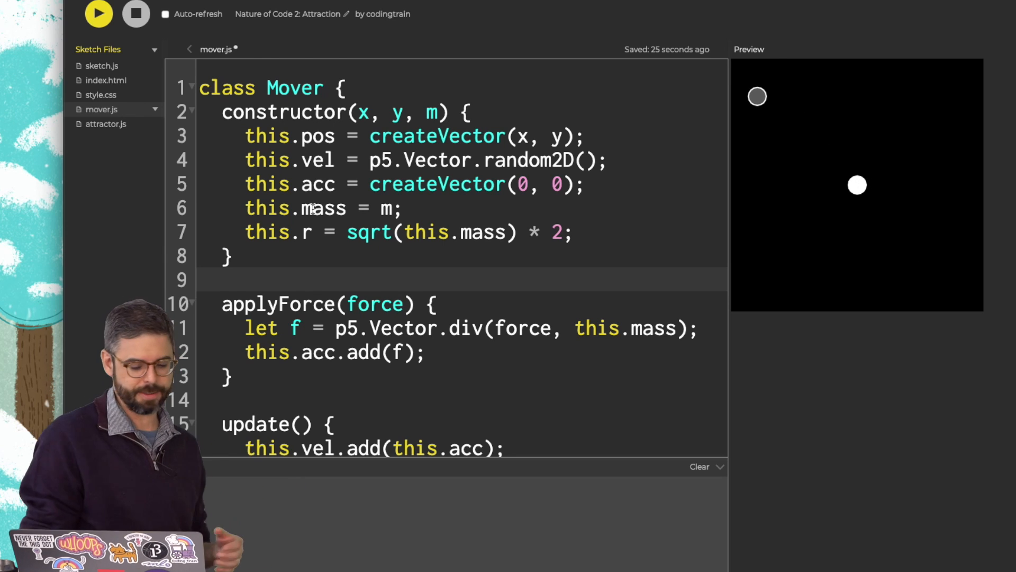
- In sketch.js use background(0, 5) for trails and create 10 movers of random(50,150) mass
click(101, 65)
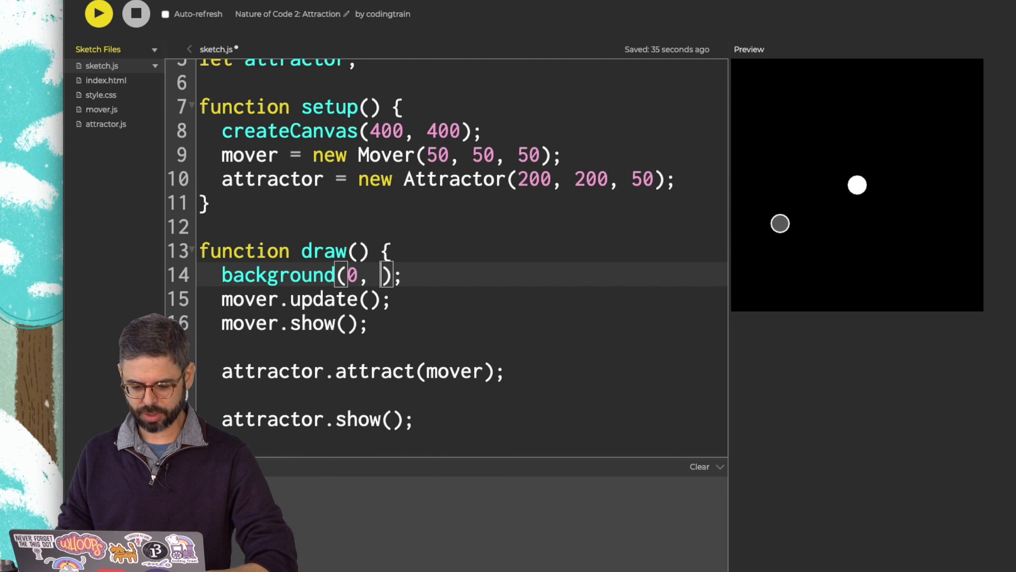
text(background)
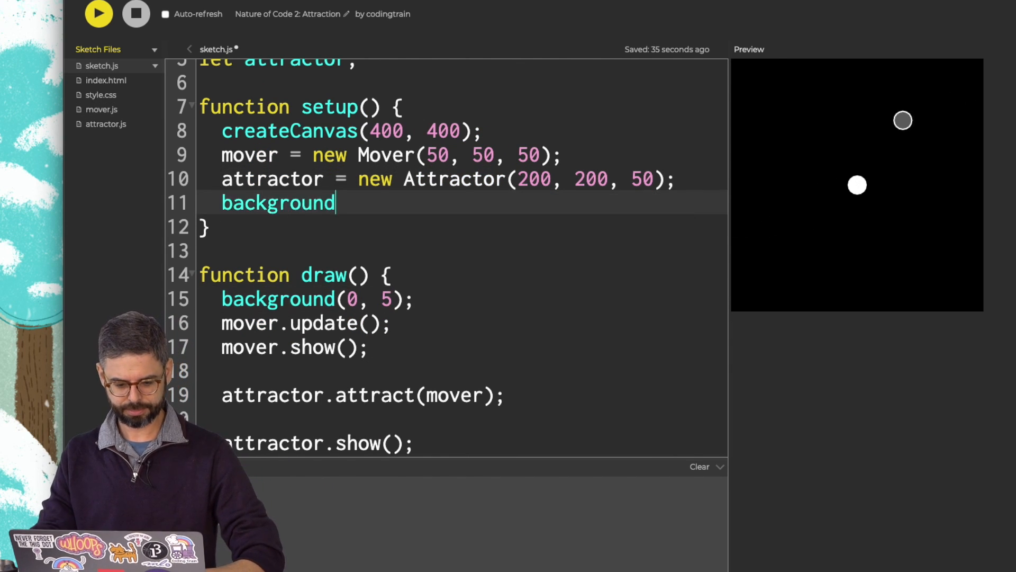
click(97, 14)
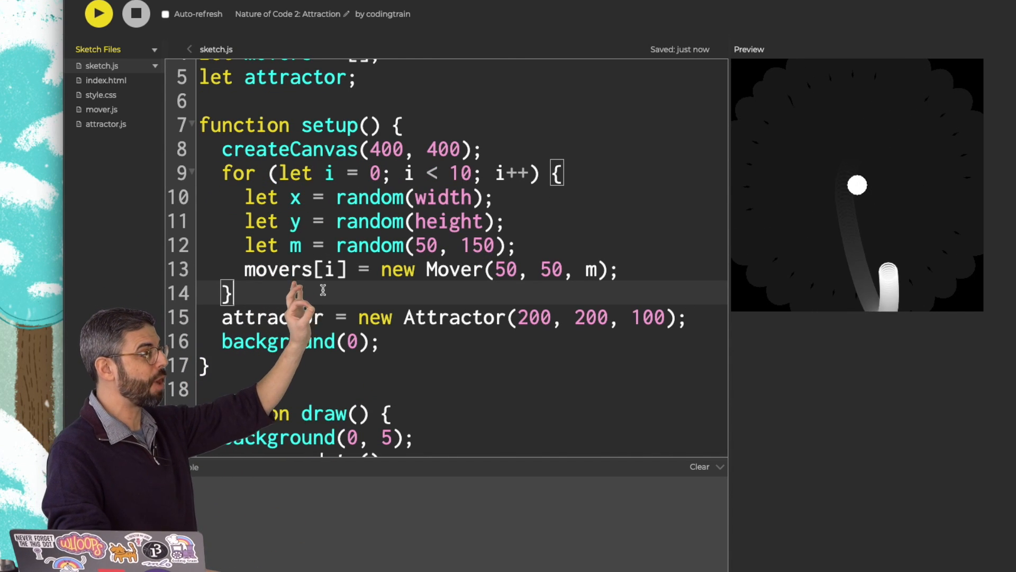
- Start each Mover at random x, y, loop over movers in draw, canvas 600 by 600
double_click(508, 275)
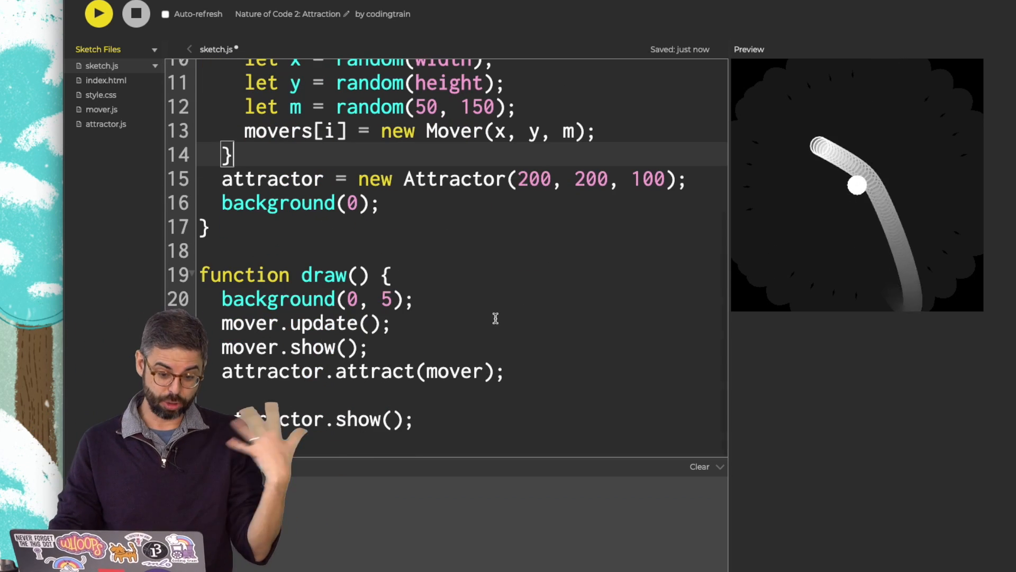
text(for 9mo)
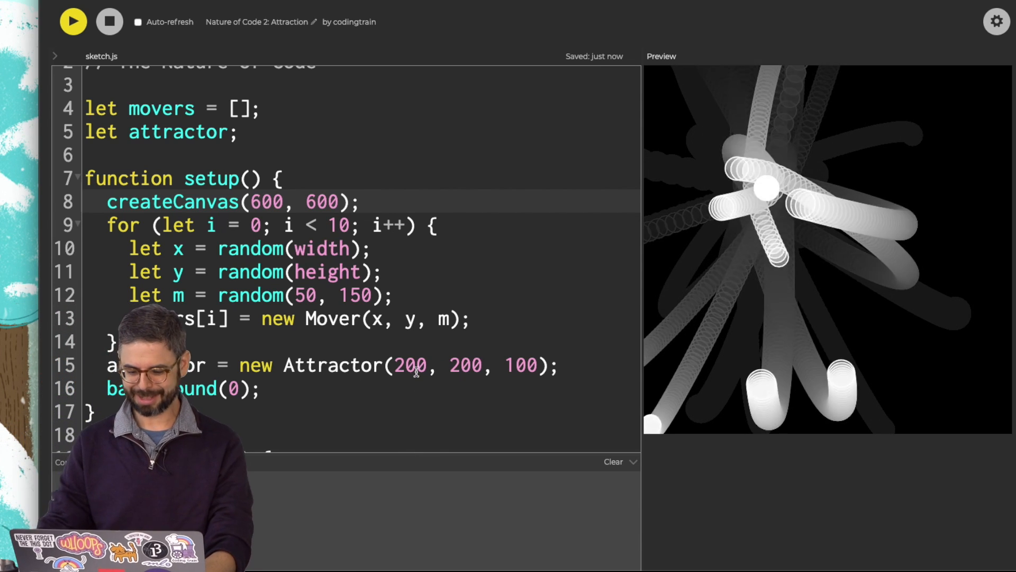
- Place the attractor at width/2, height/2 with mass 100 and run
text(width/2)
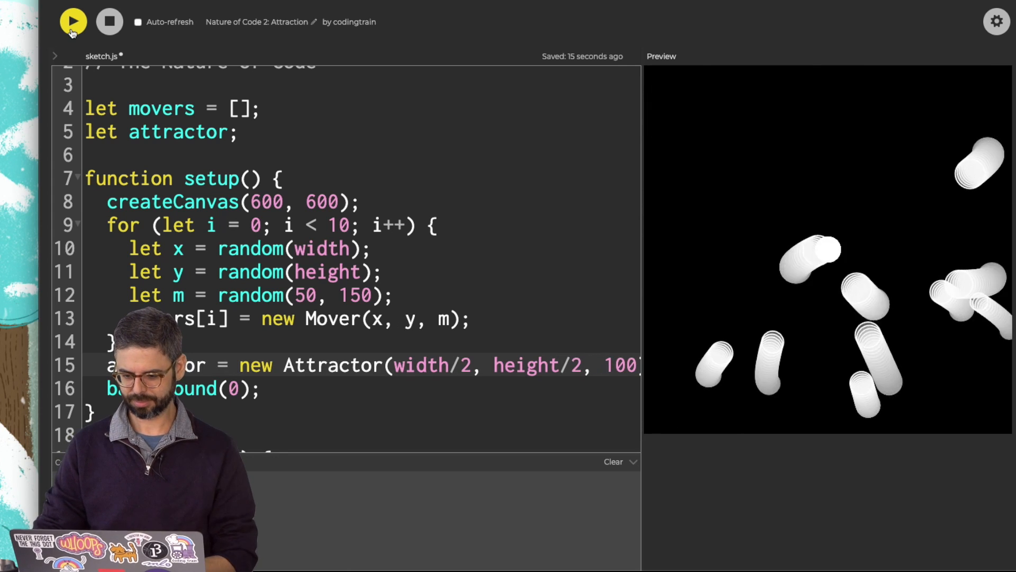
click(73, 21)
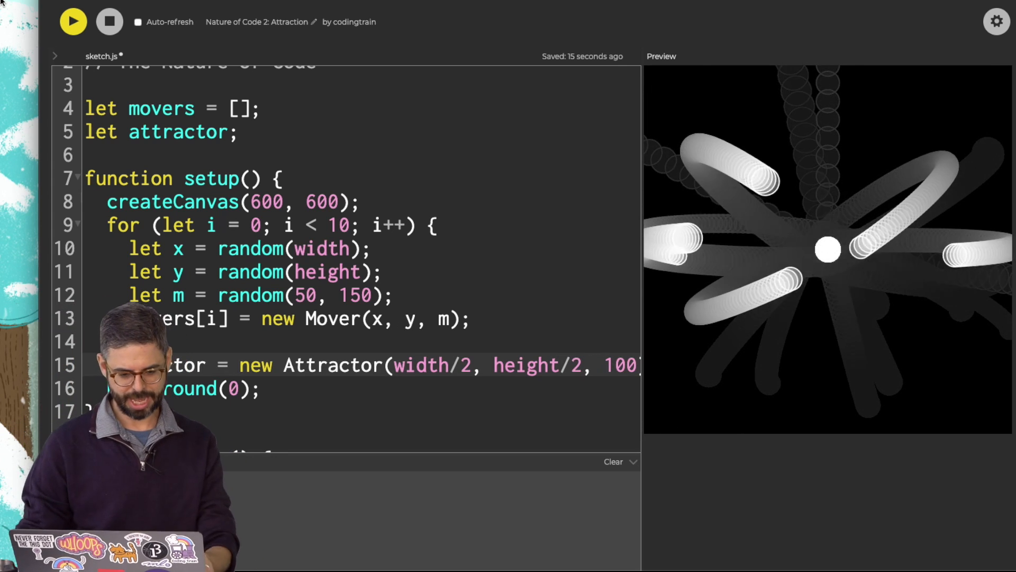
click(55, 56)
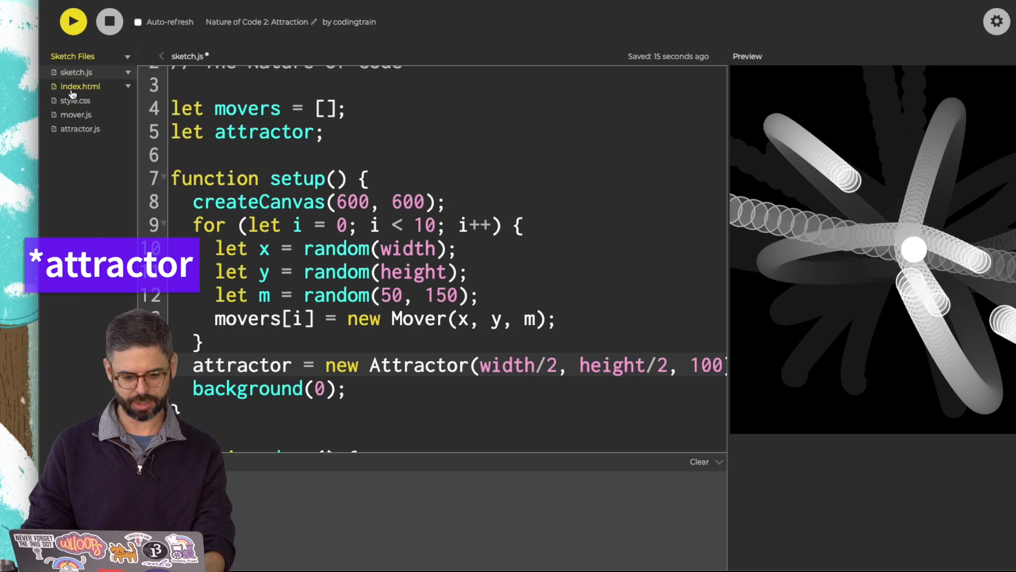
click(80, 128)
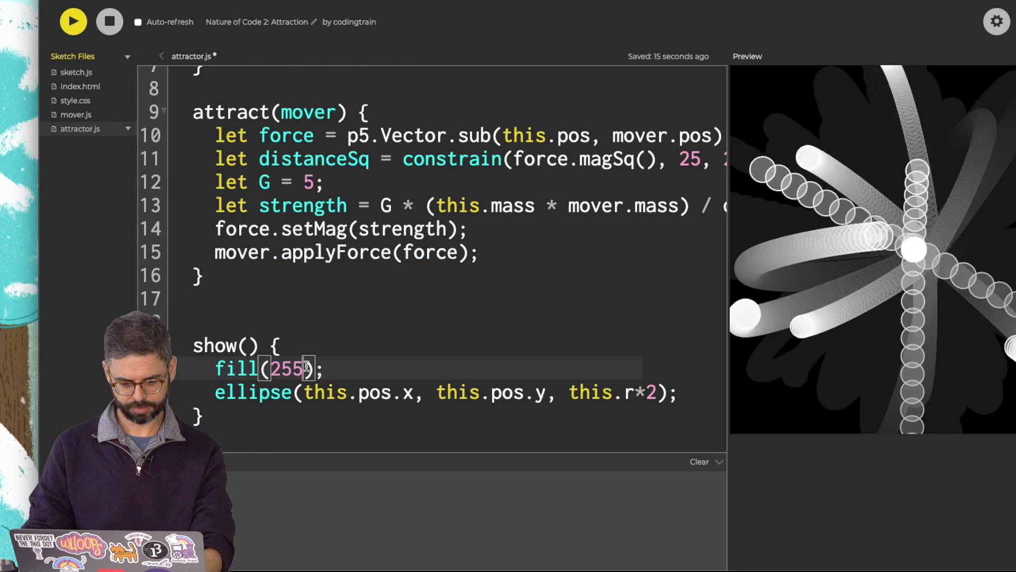
- In attractor.js add noStroke() with a new fill and clamp distance minimum to 100
text(noStroke();)
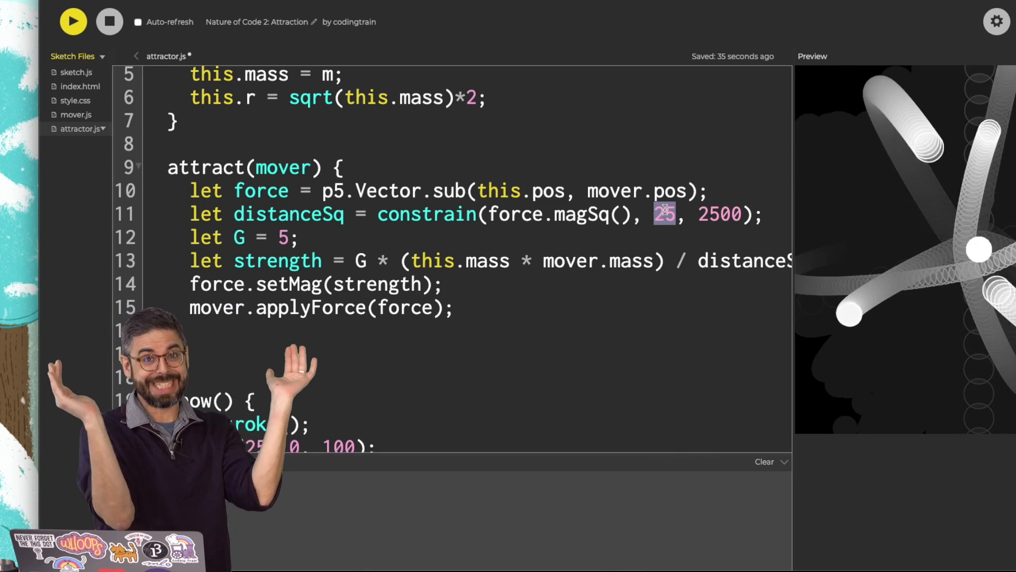
text(100)
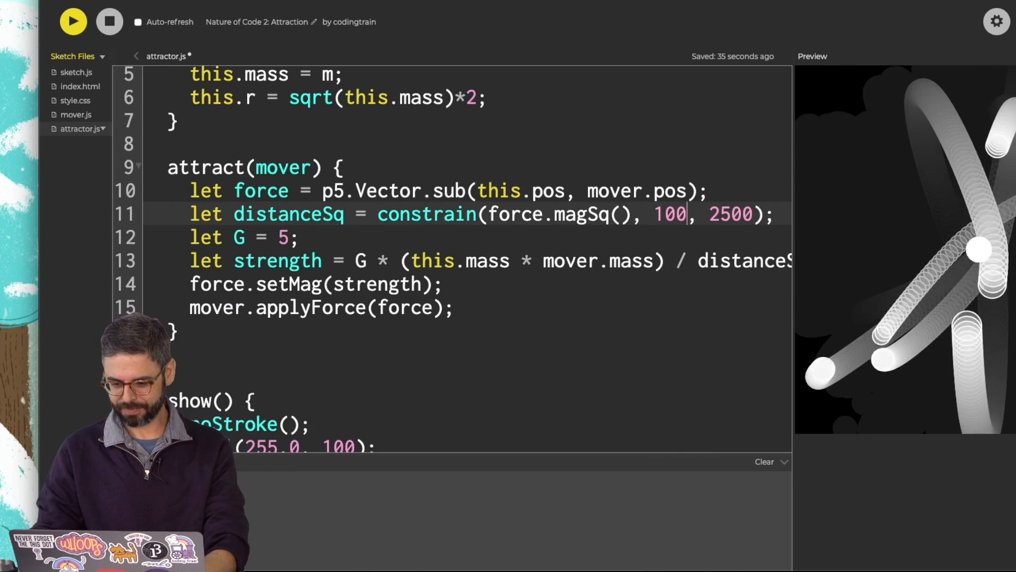
text(1000)
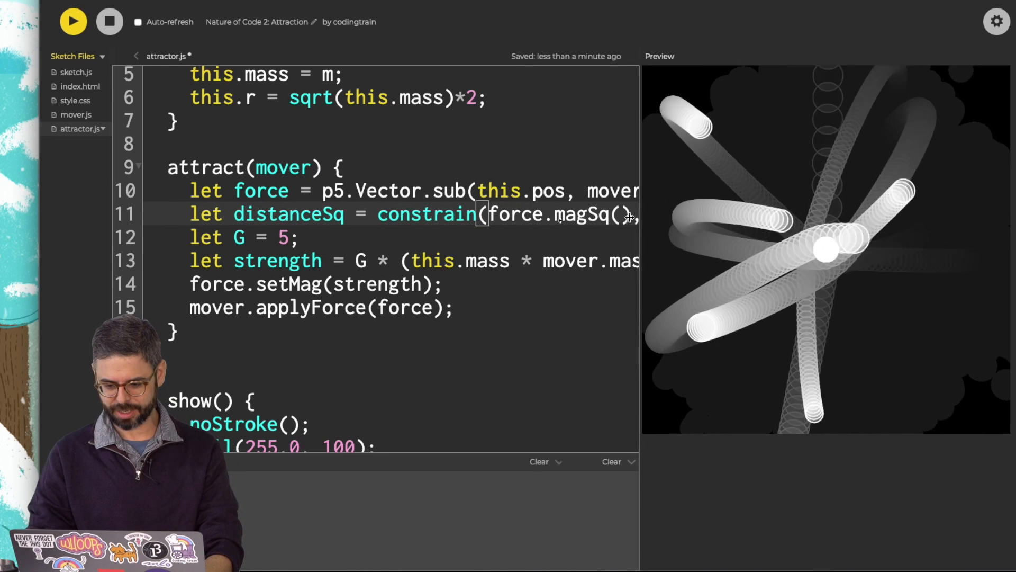
- Multiply each mover's random starting velocity by 5 and rerun the sketch
click(73, 21)
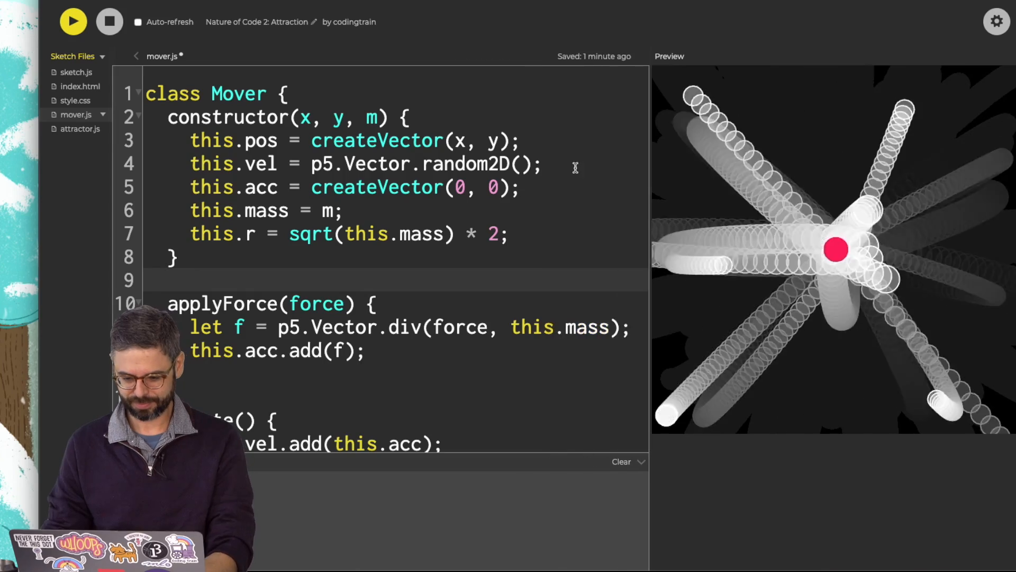
click(73, 21)
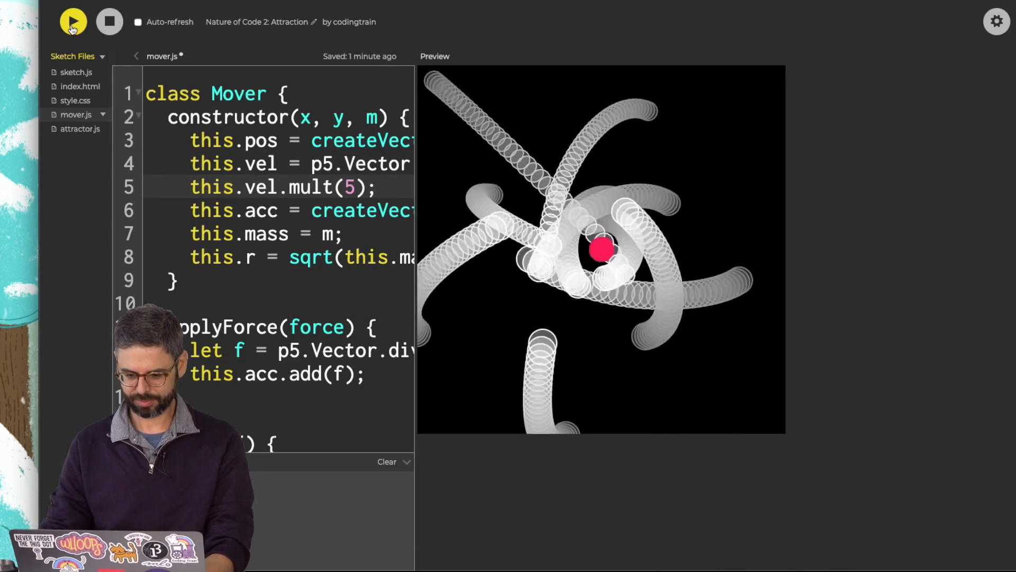